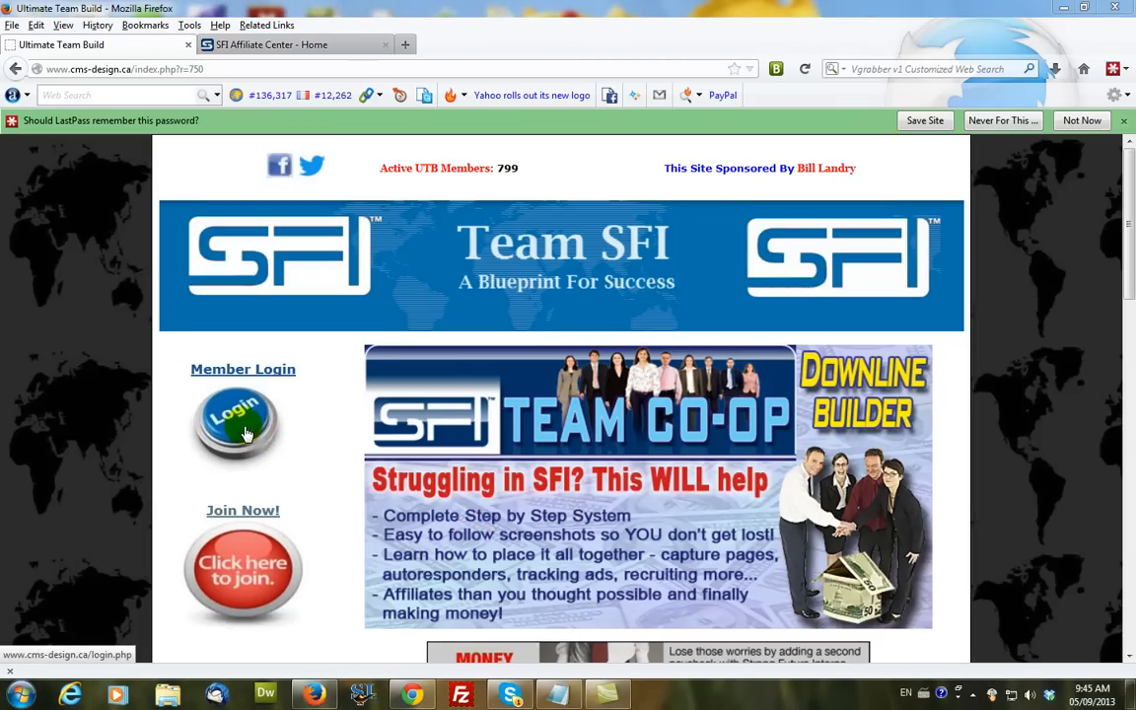
- Log into the Team SFI back office from the Member Login page
left_click(237, 427)
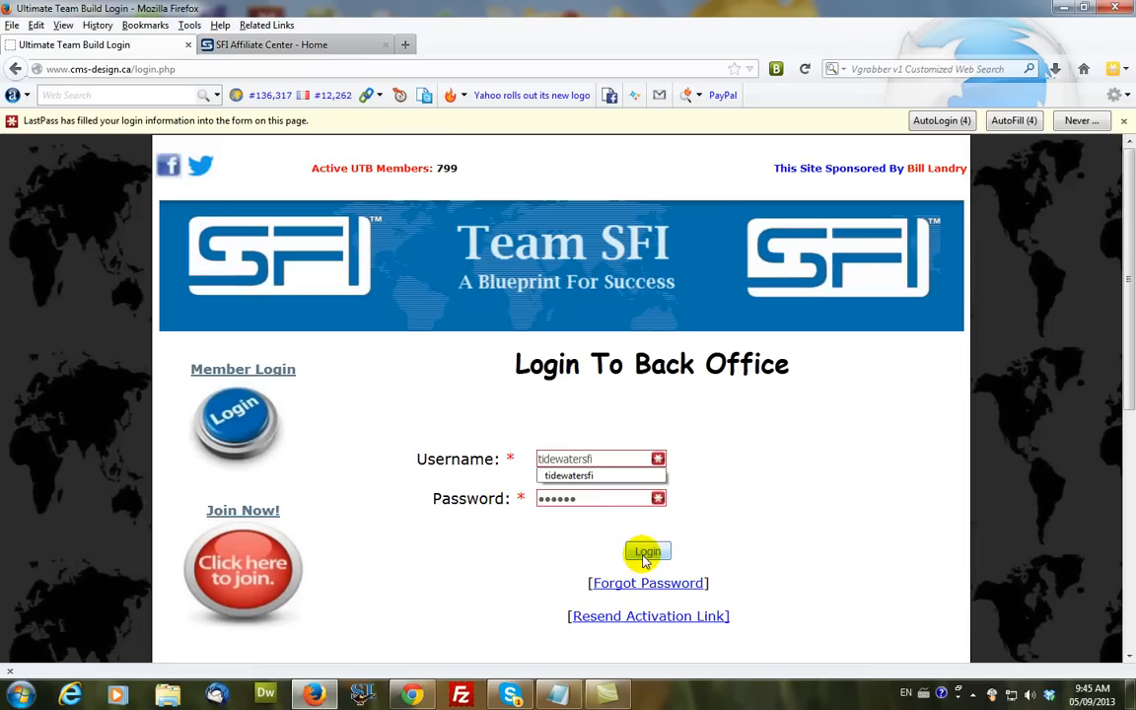
left_click(647, 552)
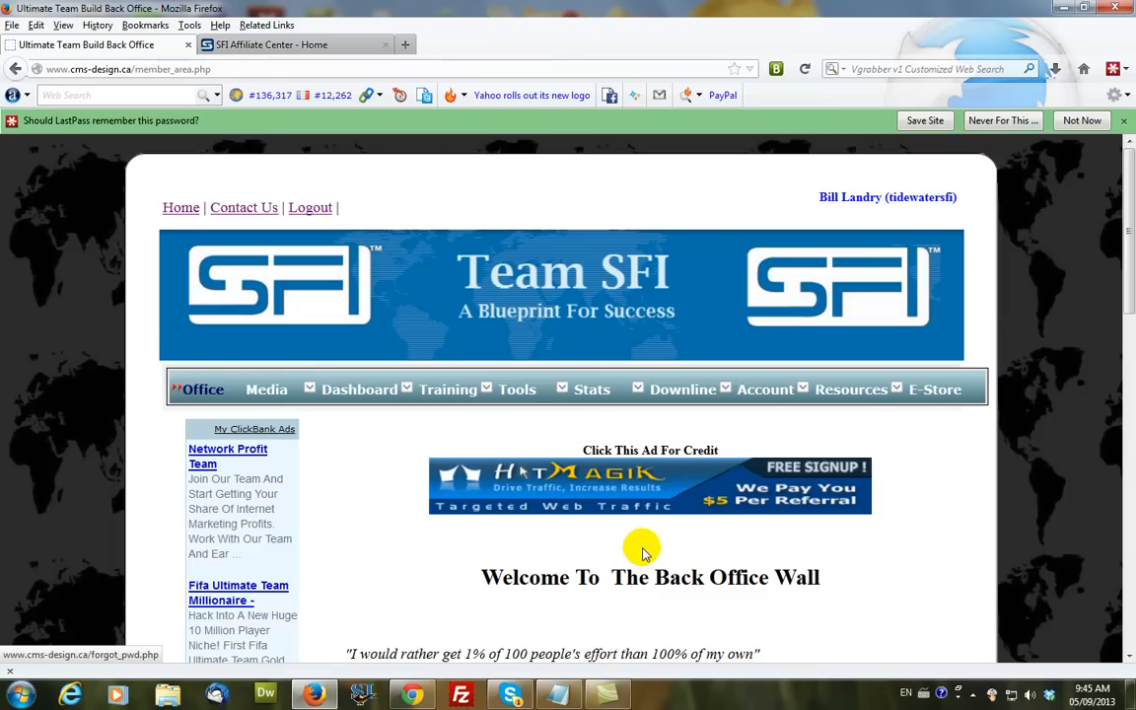
- Bring up the Today's Tasks list via Dashboard > Tasks and scroll to the tasks
left_click(359, 388)
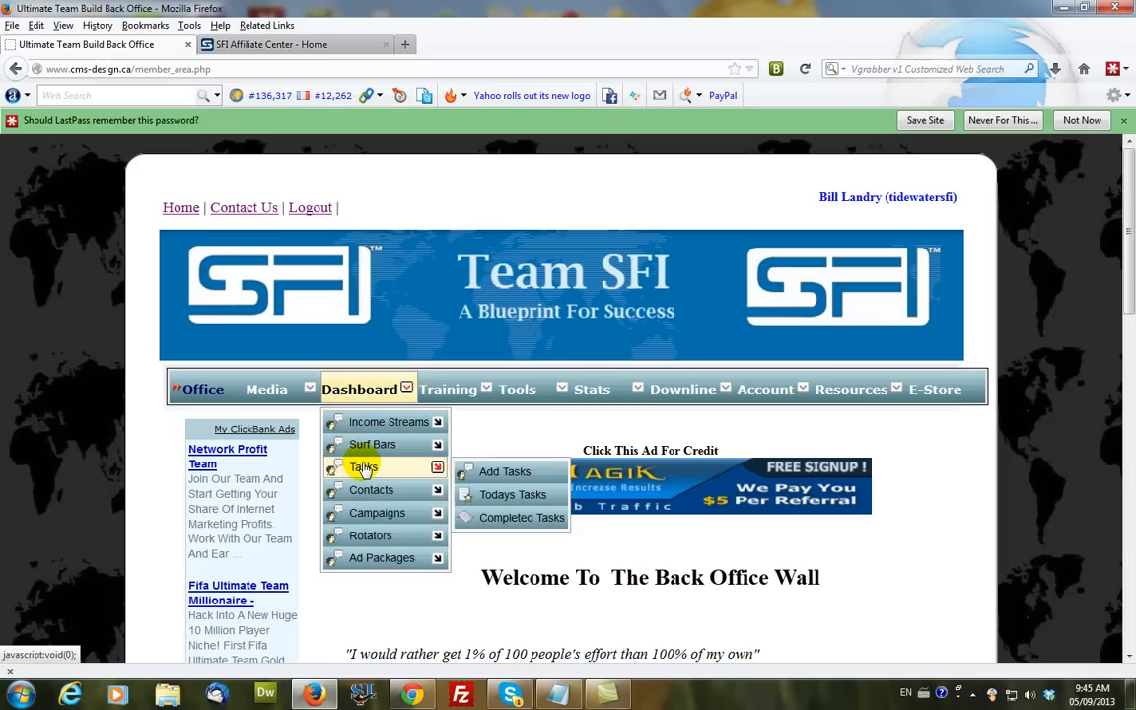
mouse_move(513, 493)
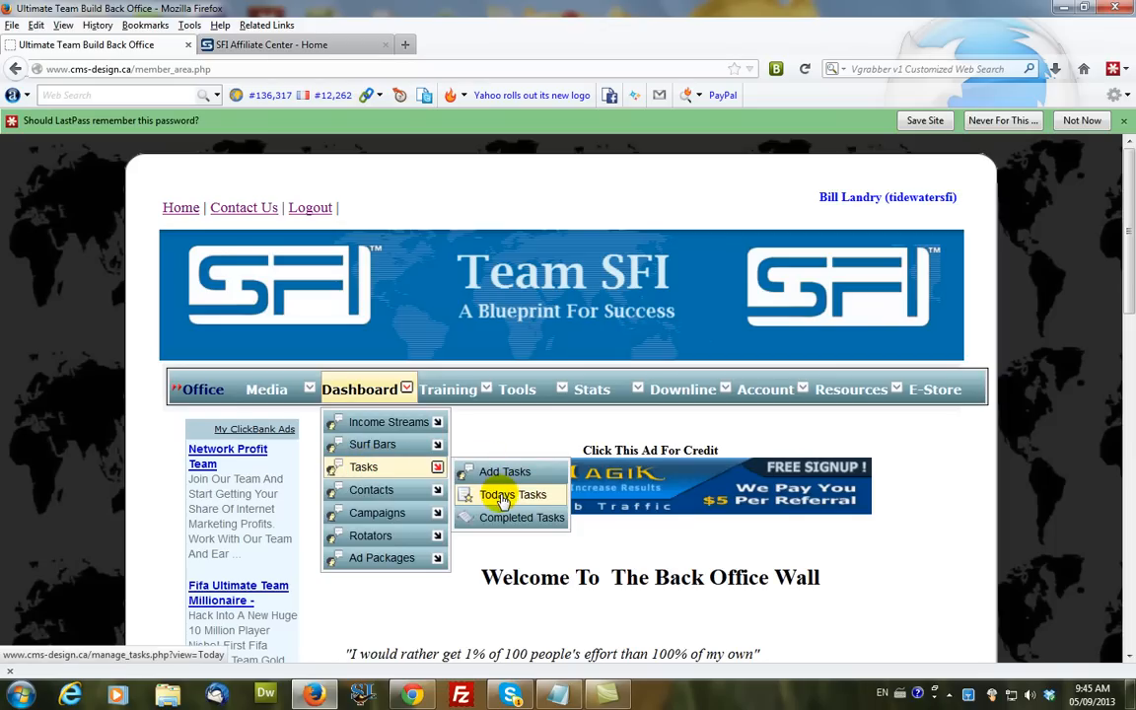
left_click(511, 493)
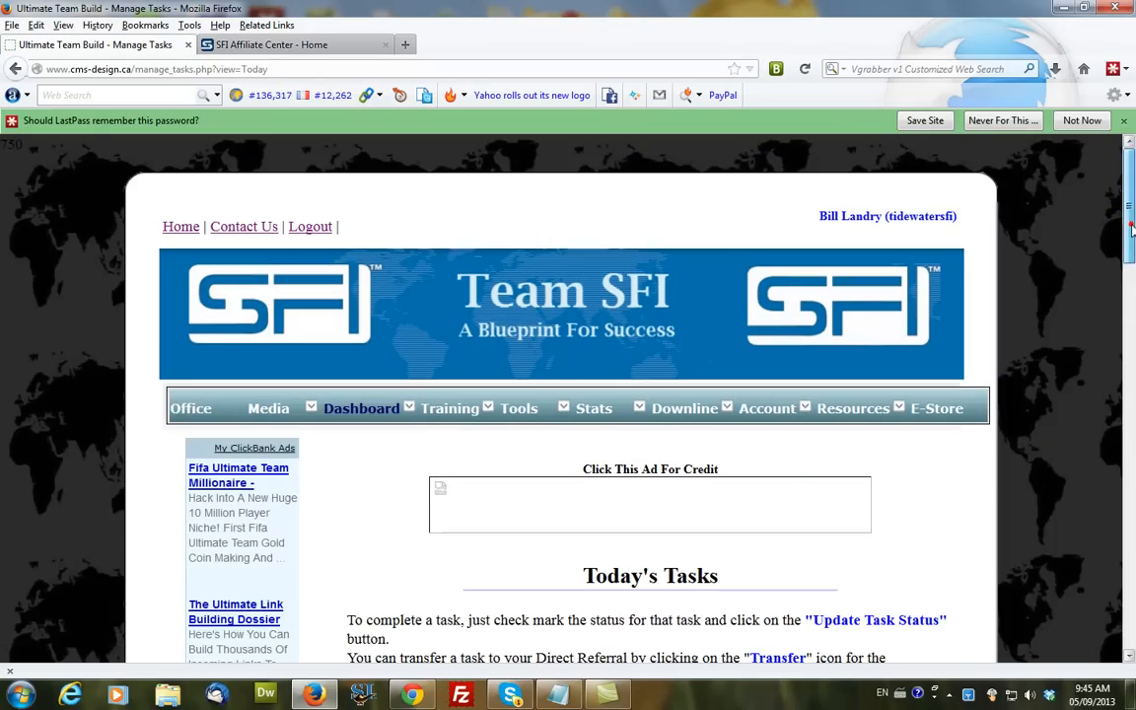
scroll("down", 3)
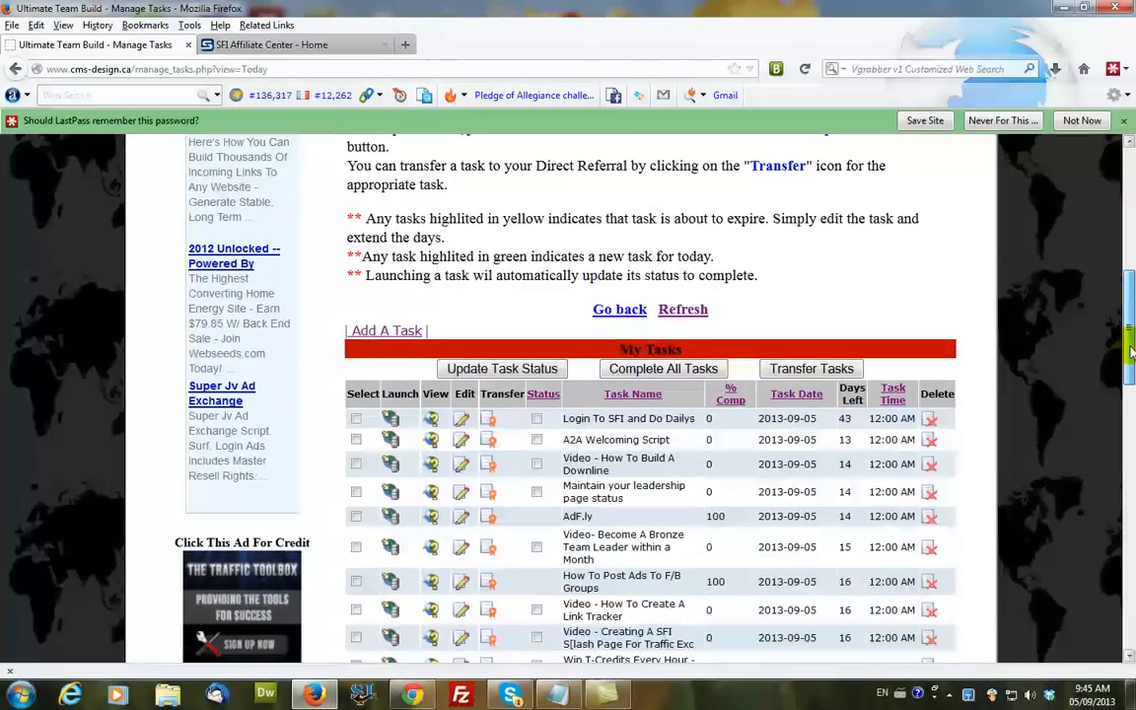
scroll("down", 3)
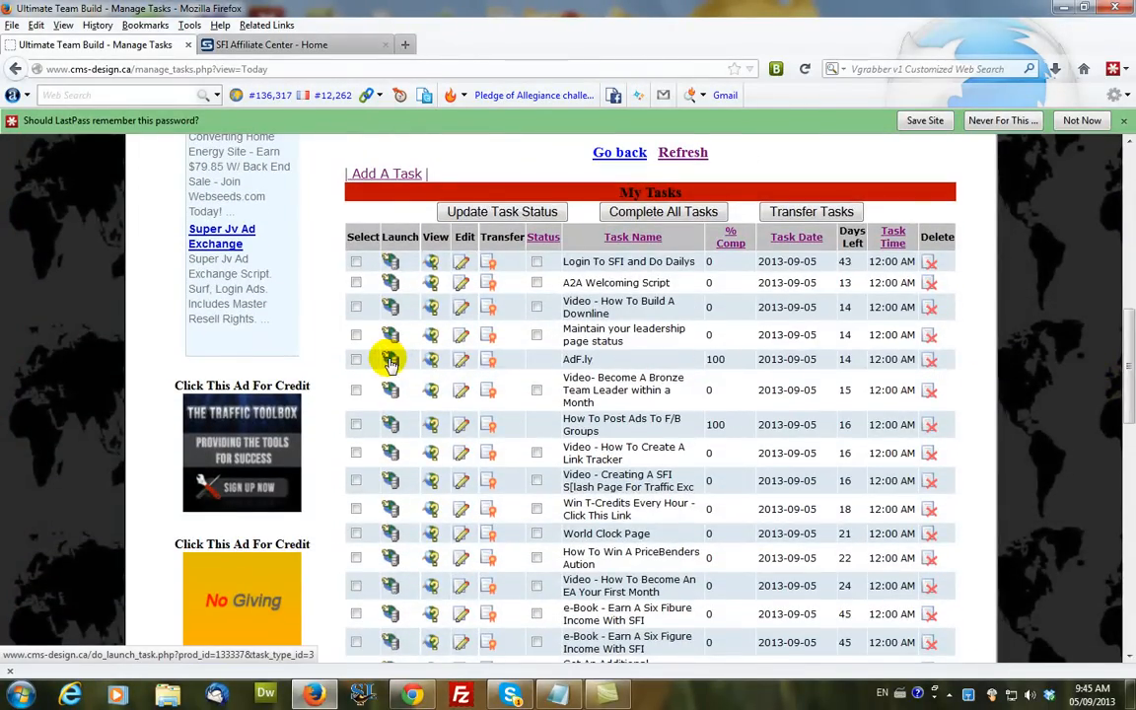
- Launch the adf.ly task and bring up the AdFly login form with saved credentials
left_click(390, 359)
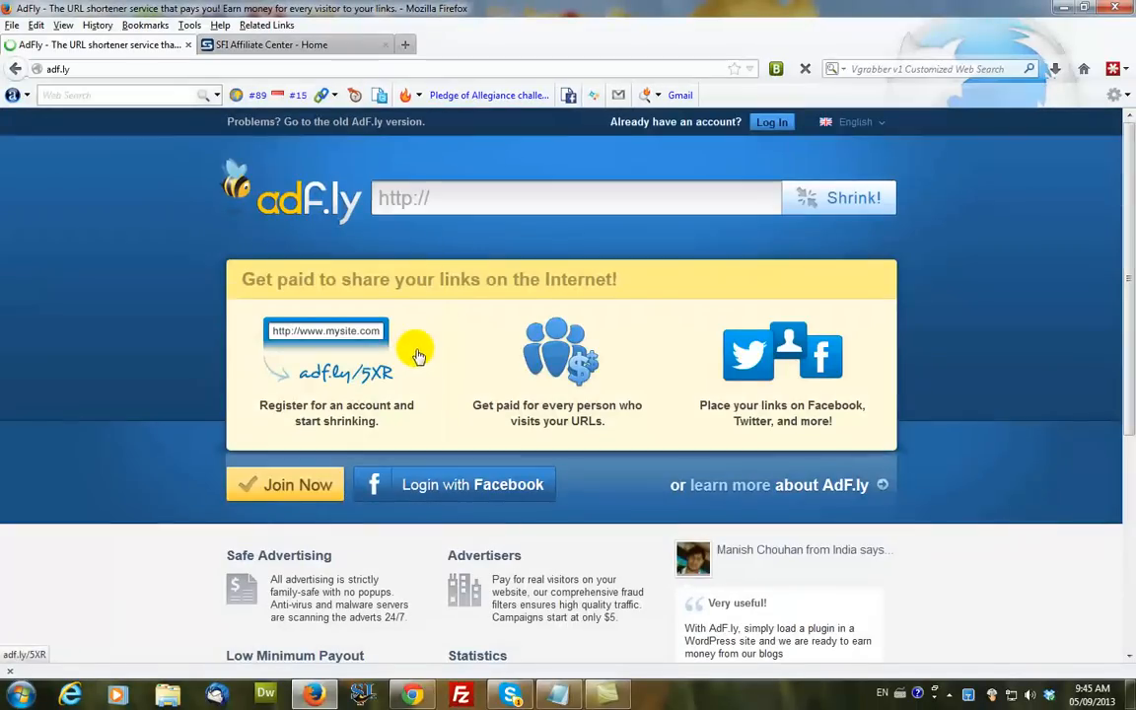
mouse_move(478, 261)
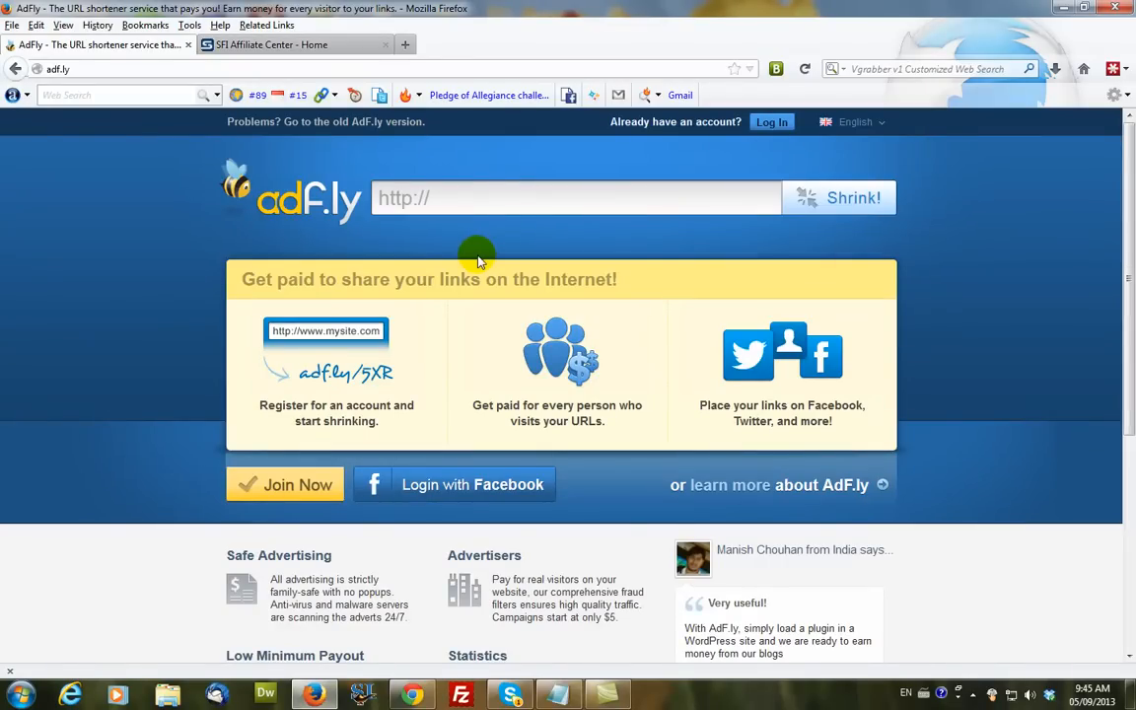
mouse_move(353, 475)
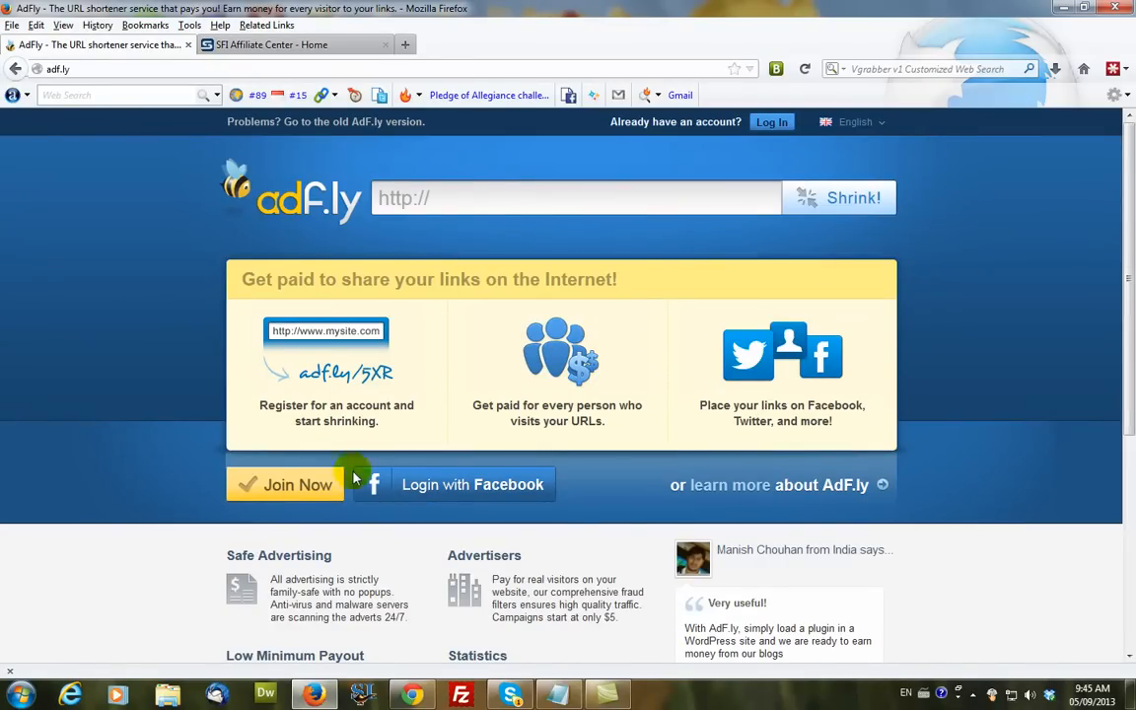
mouse_move(284, 486)
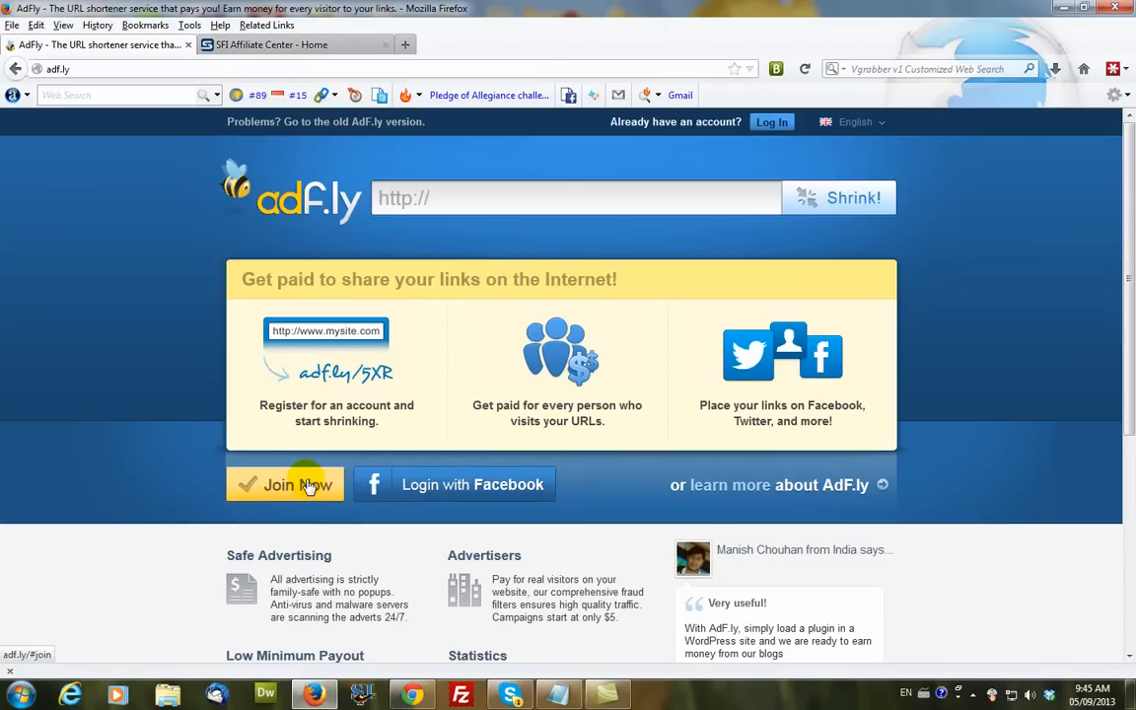
mouse_move(667, 127)
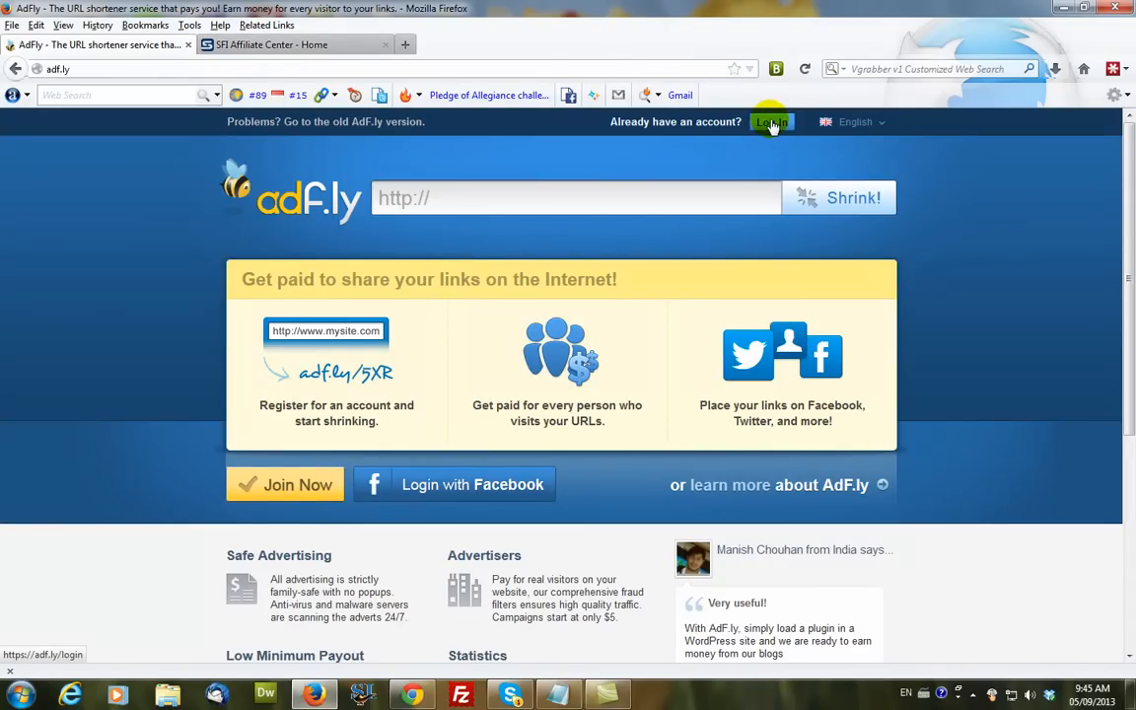
left_click(773, 123)
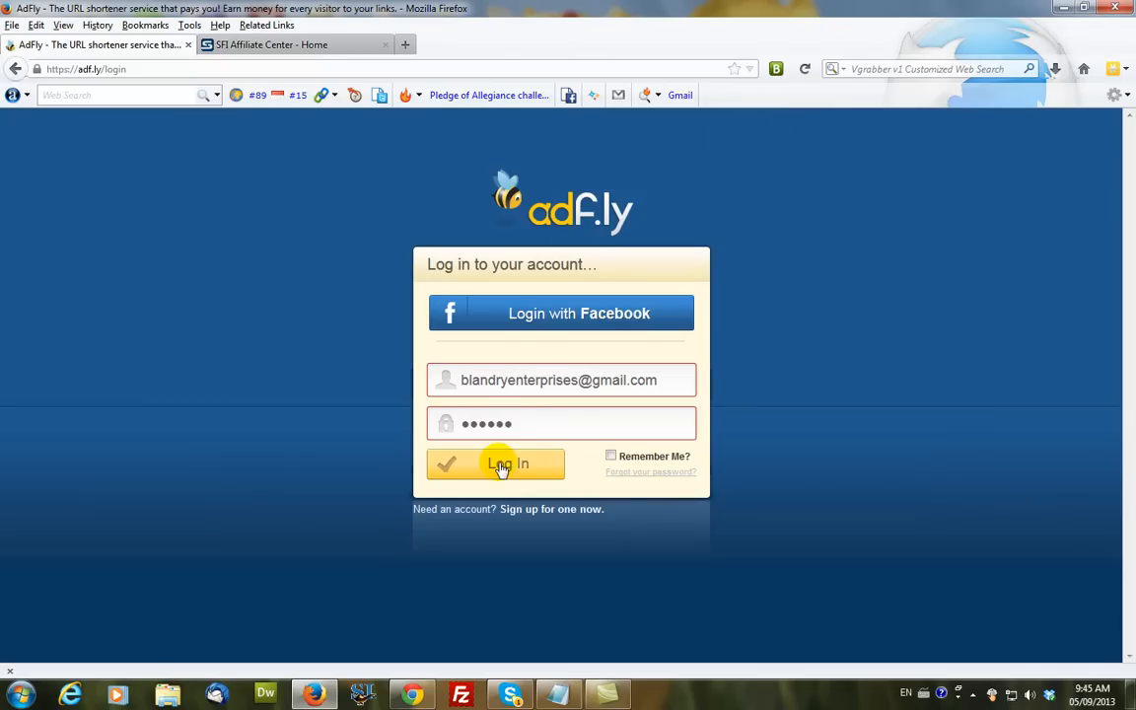
- Sign into AdFly and review the advertiser home with the All Campaigns chart
left_click(495, 464)
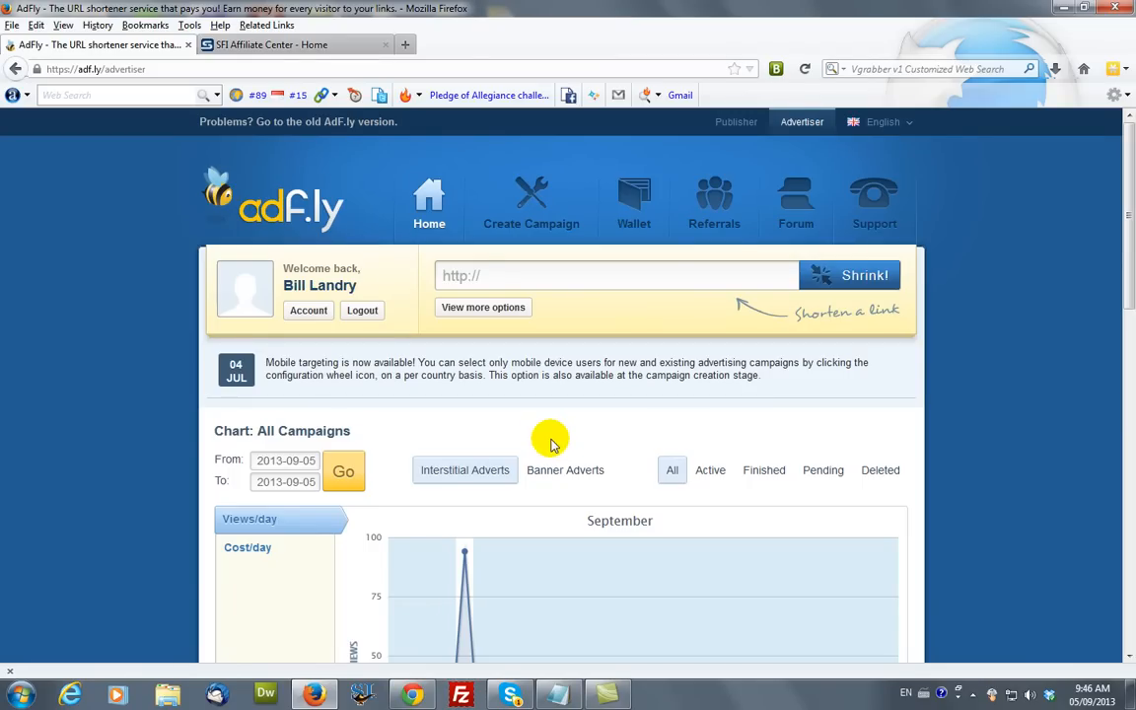
mouse_move(523, 372)
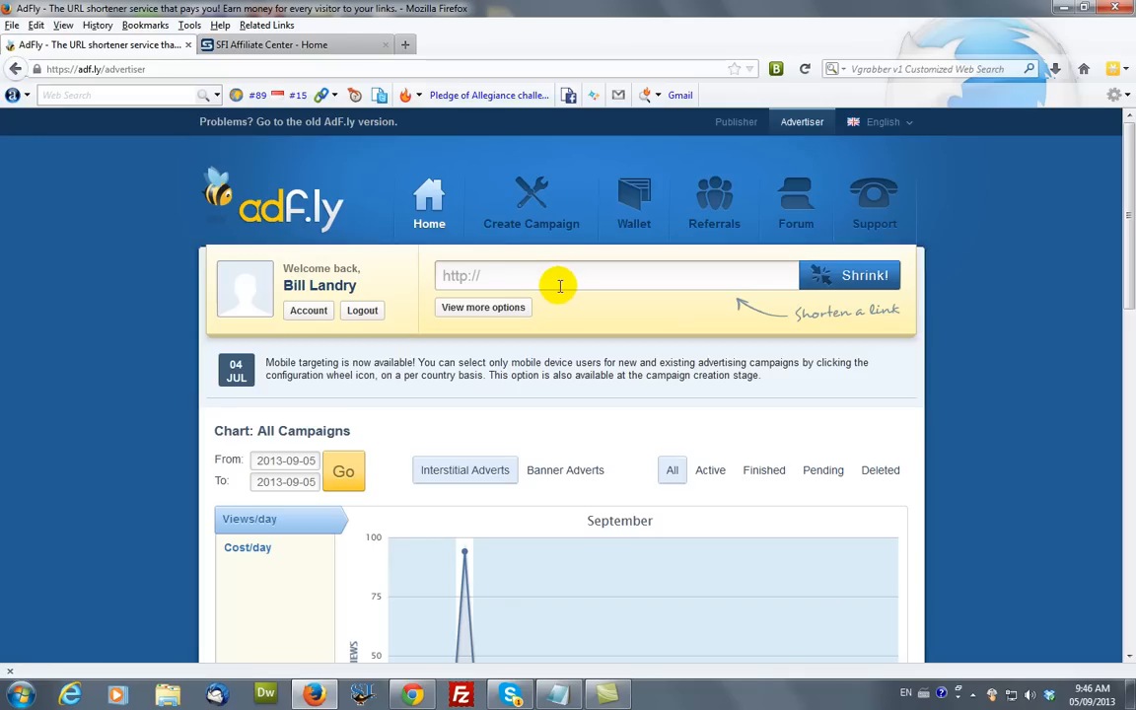
mouse_move(531, 277)
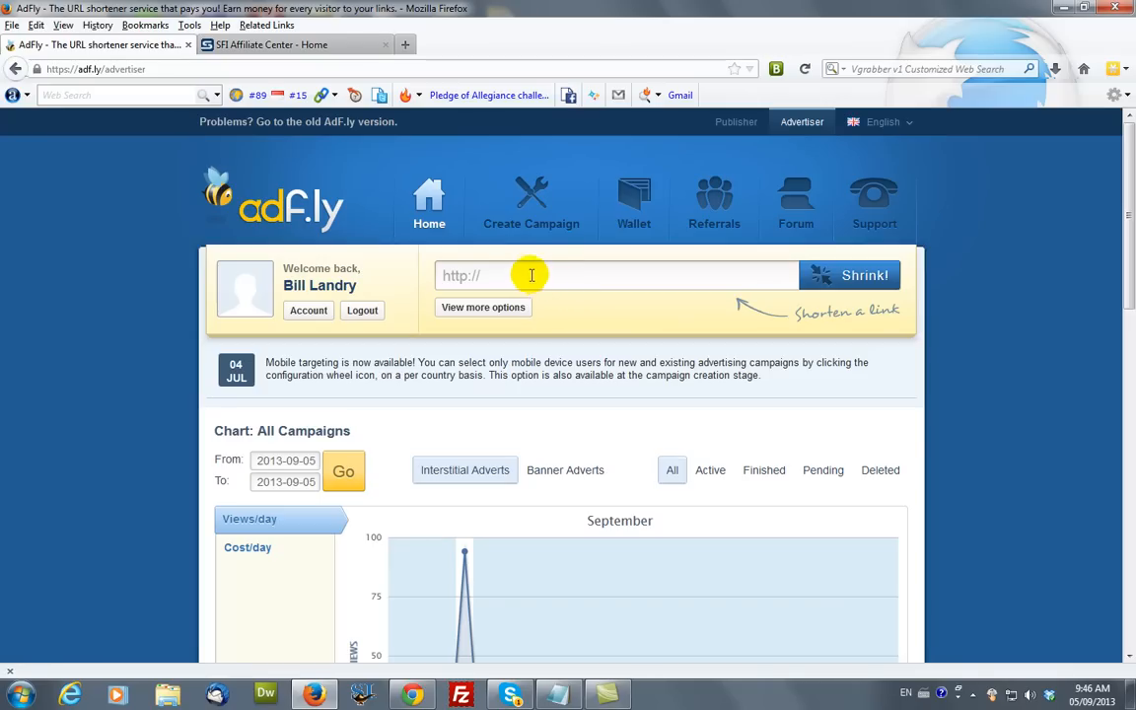
mouse_move(531, 201)
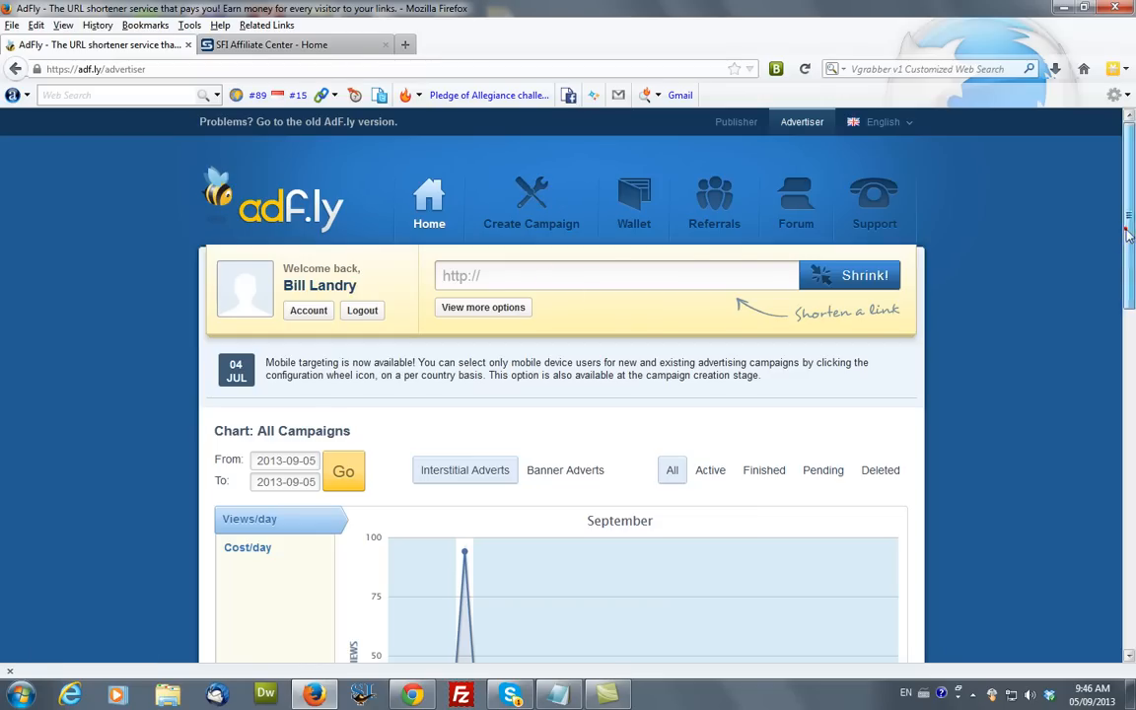
scroll("down", 3)
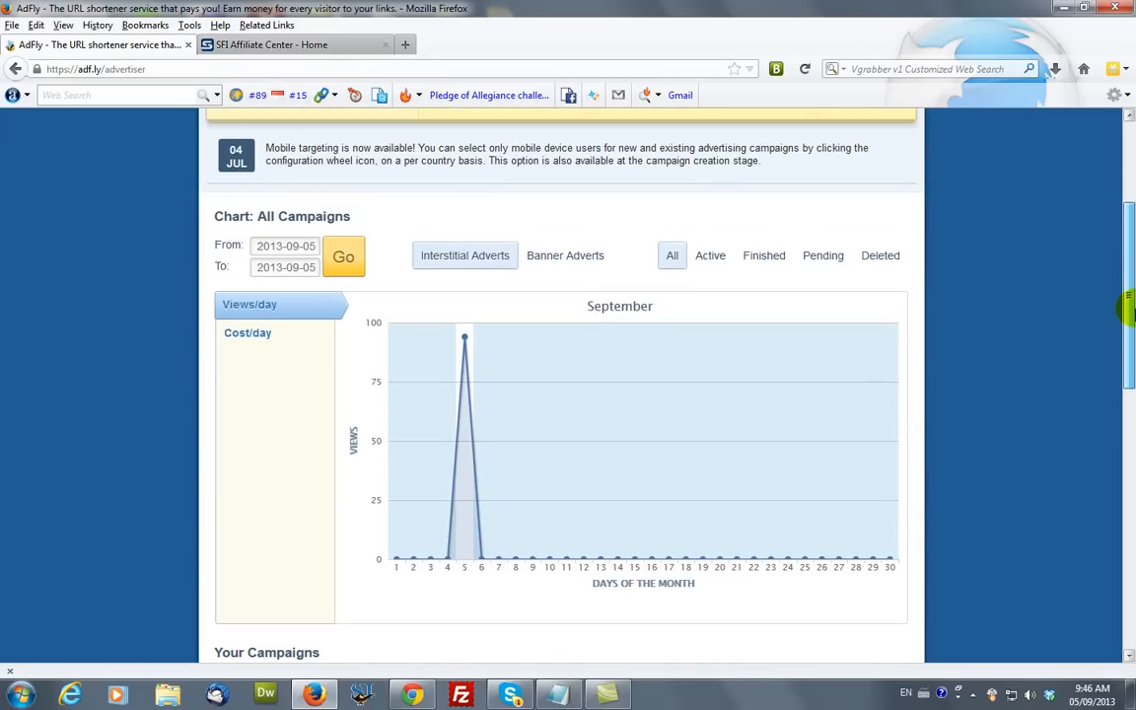
scroll("up", 3)
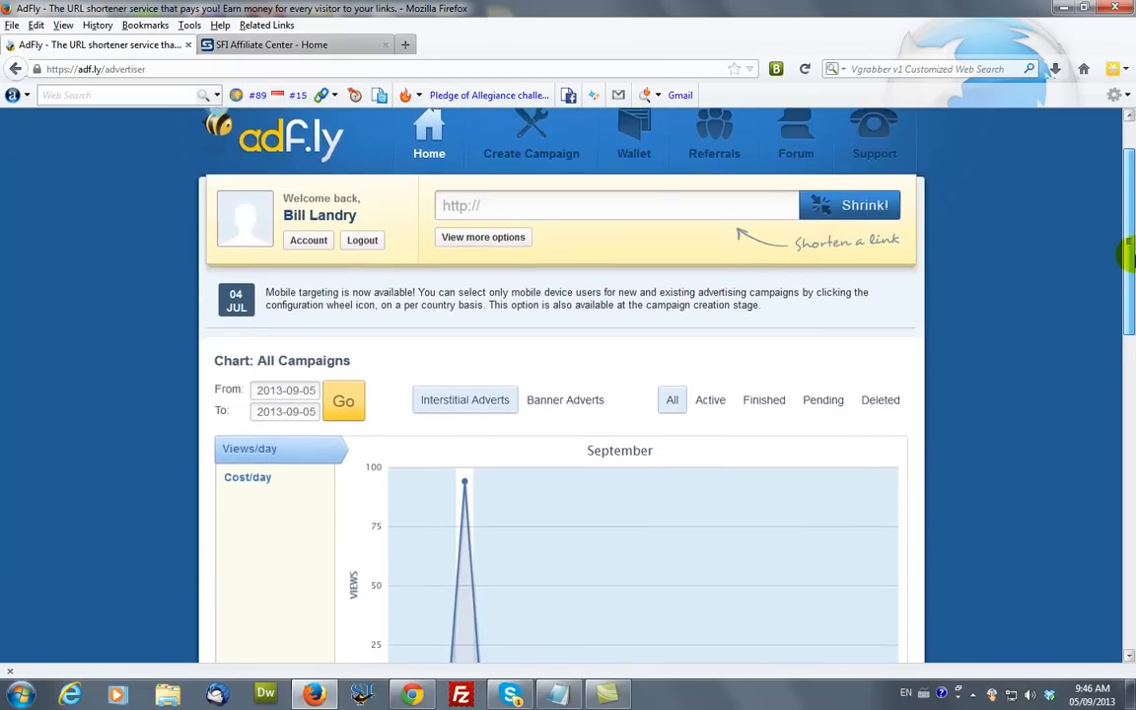
scroll("up", 3)
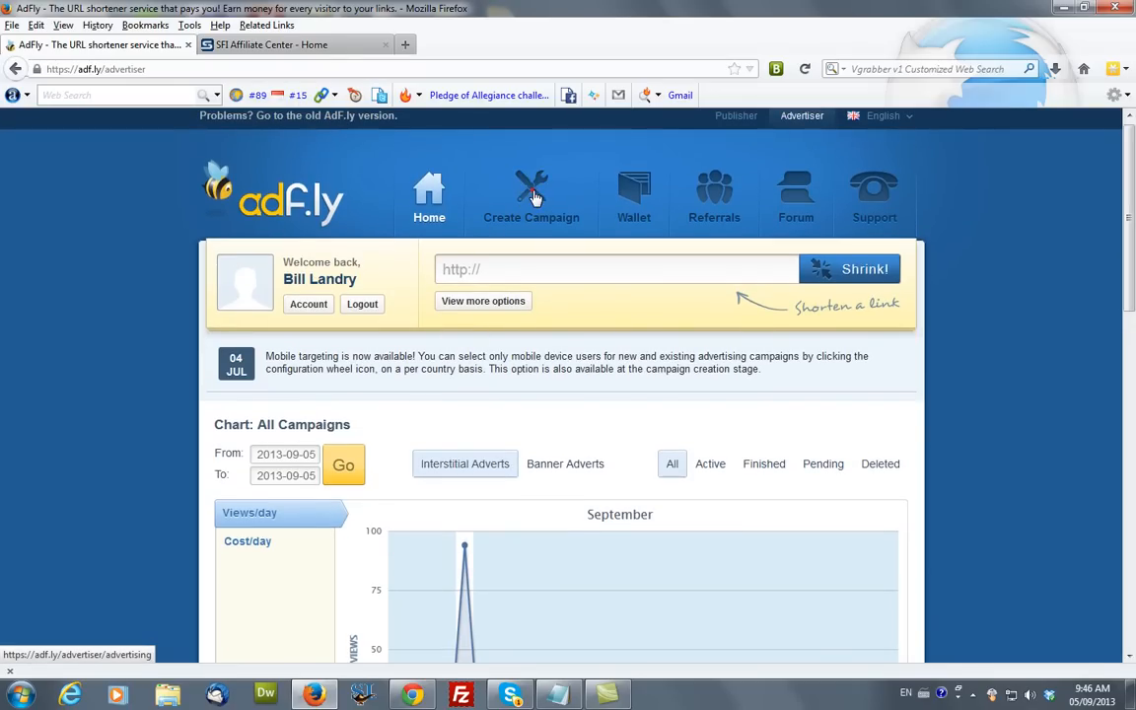
left_click(531, 197)
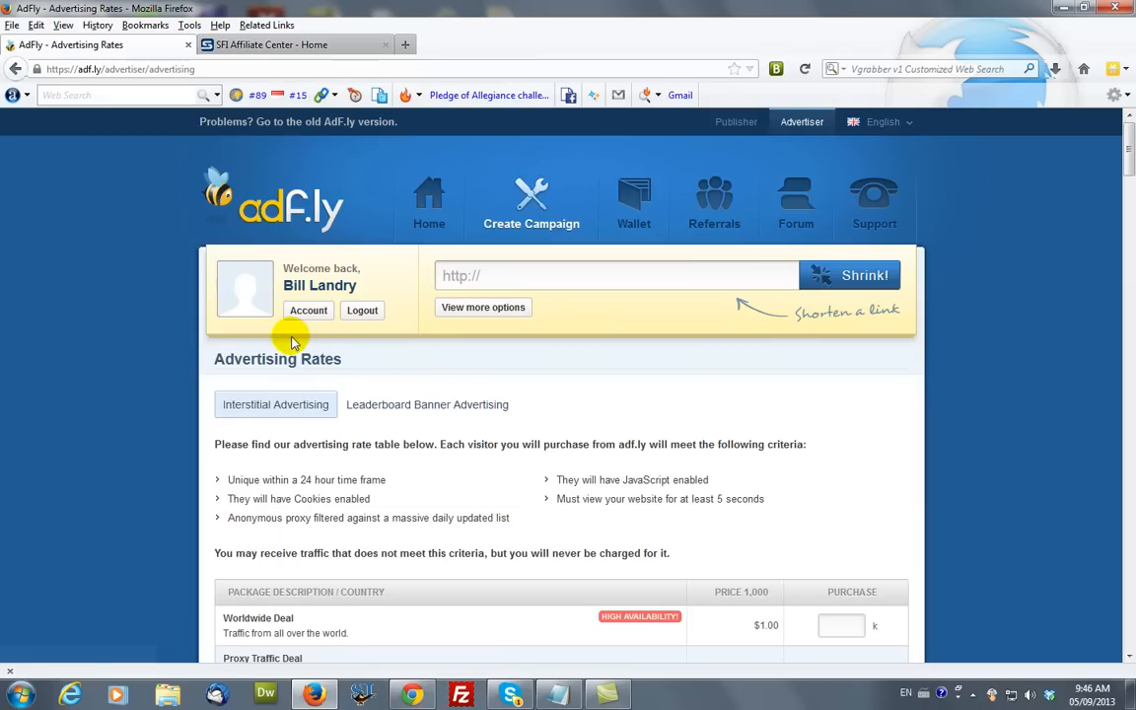
mouse_move(402, 406)
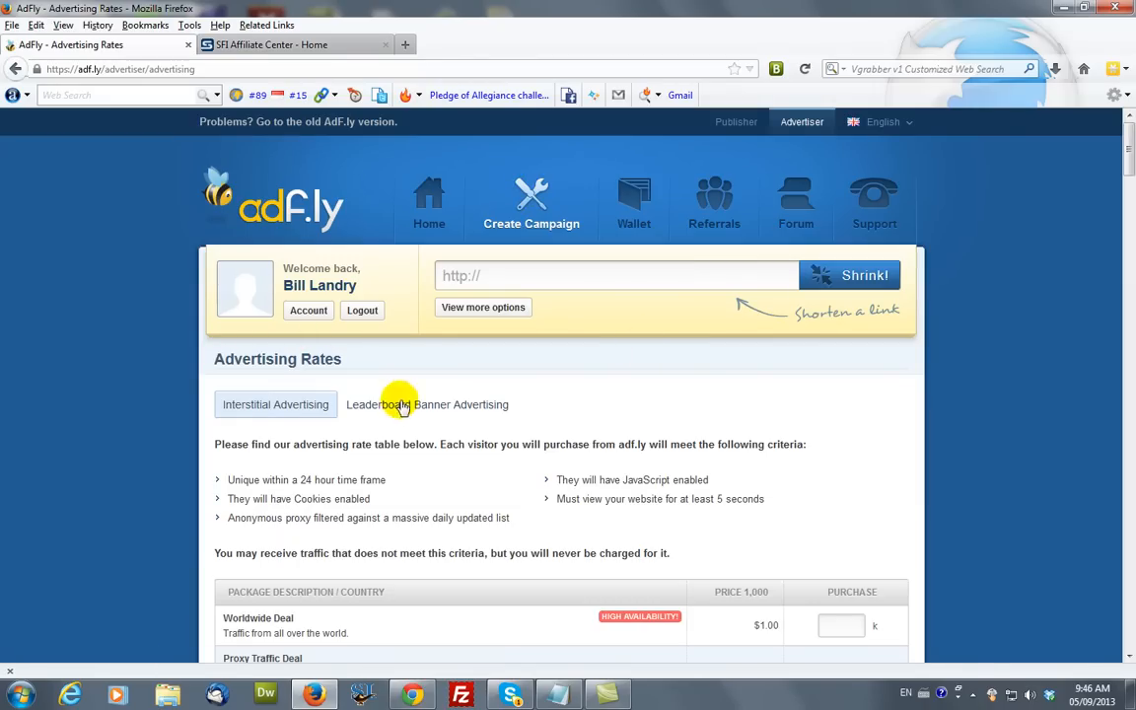
mouse_move(444, 517)
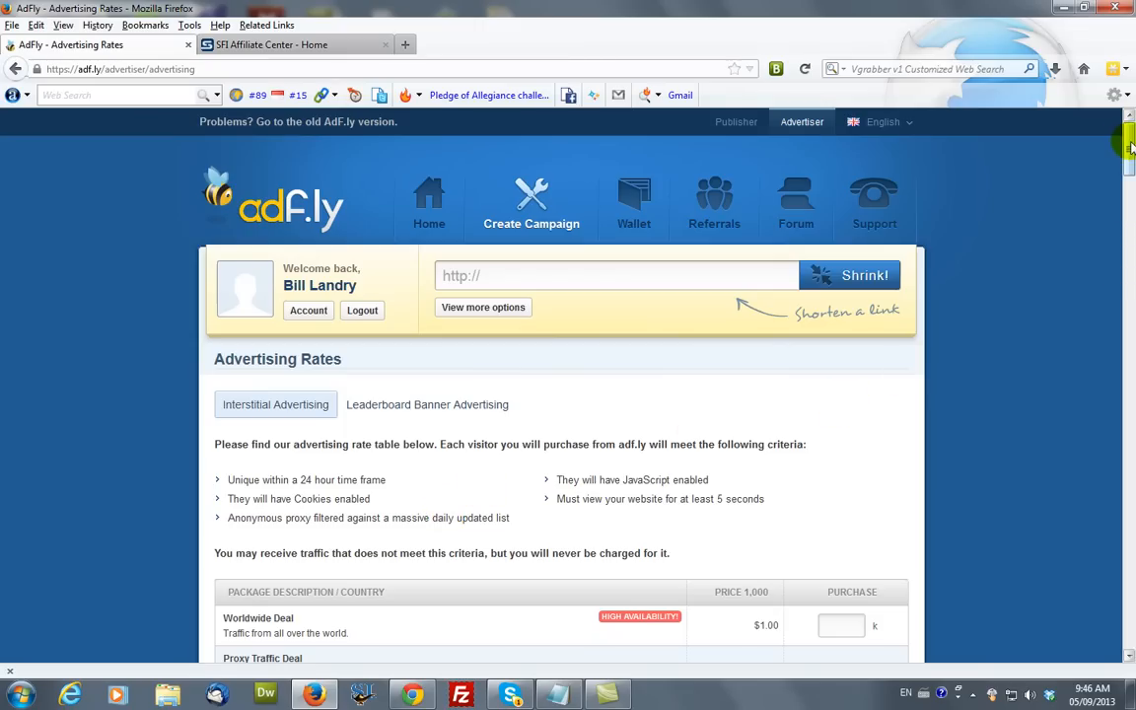
scroll("down", 3)
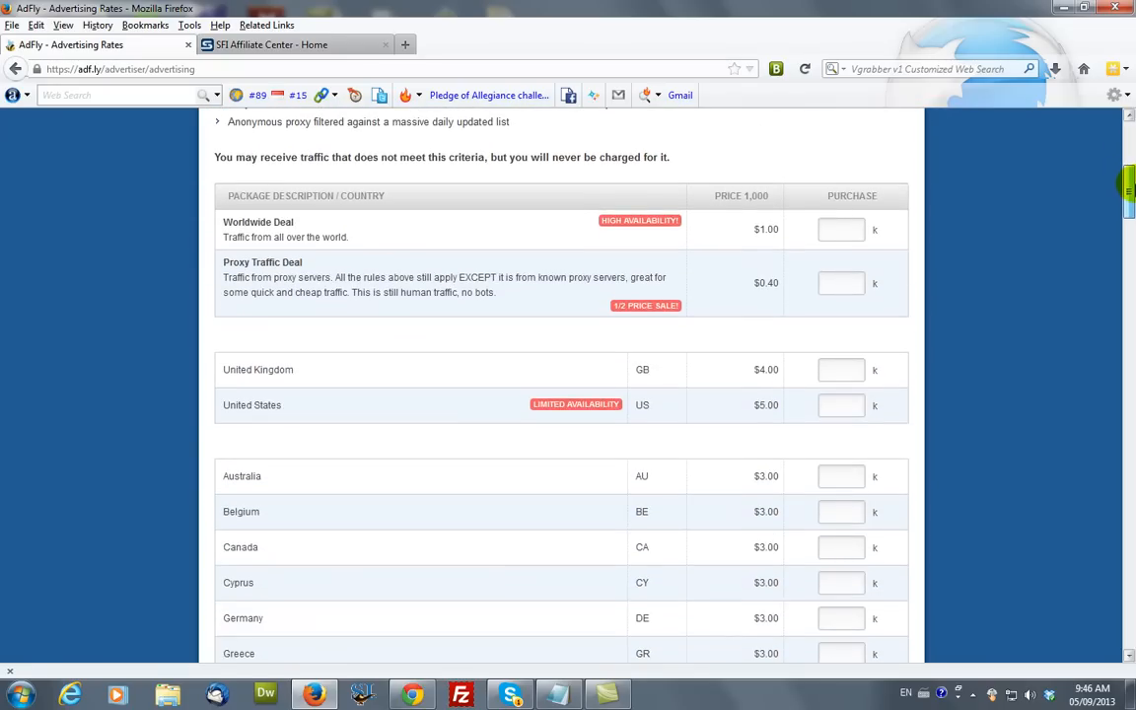
scroll("down", 3)
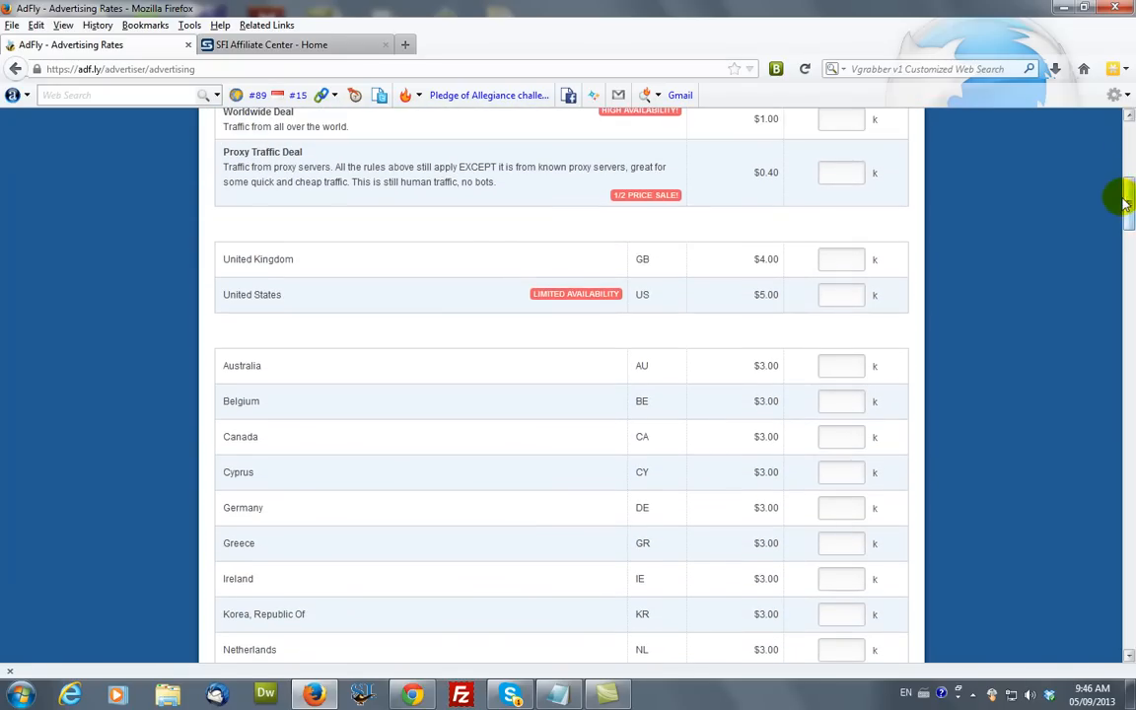
scroll("up", 3)
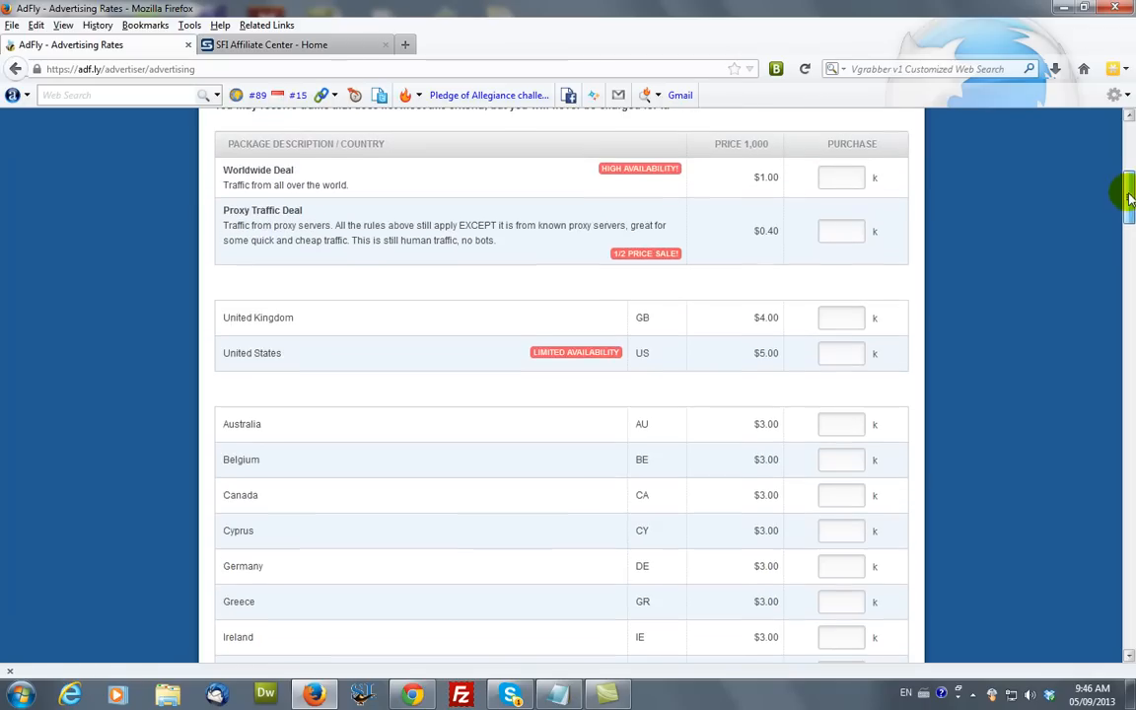
scroll("up", 3)
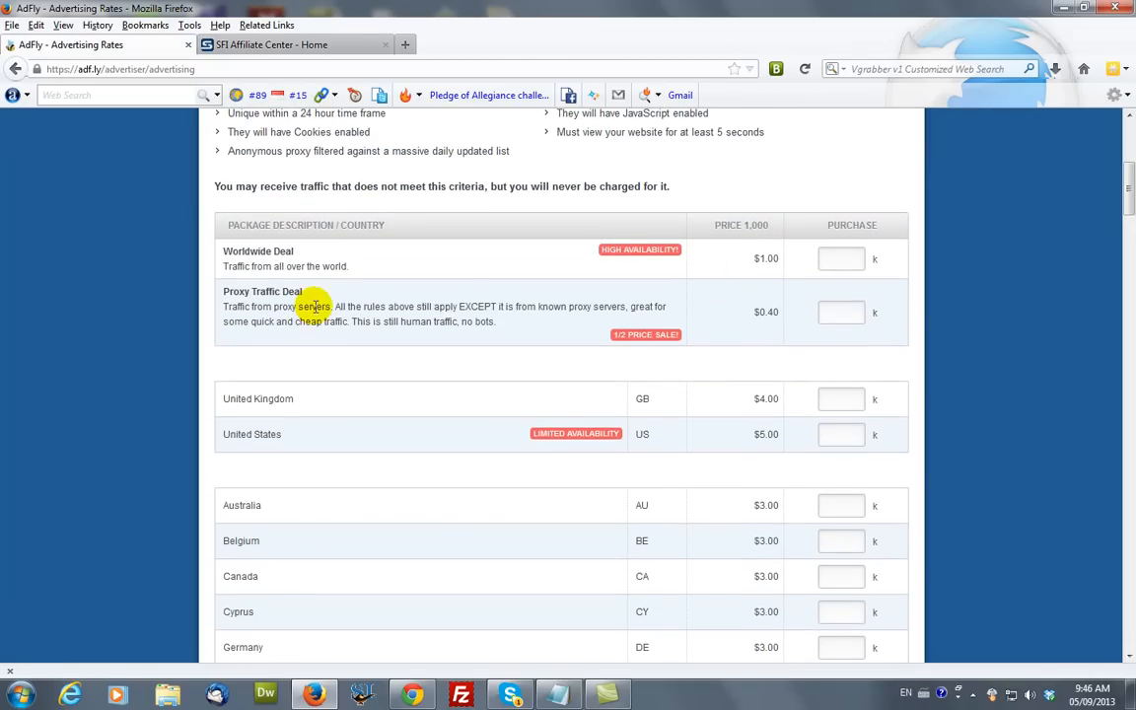
mouse_move(669, 328)
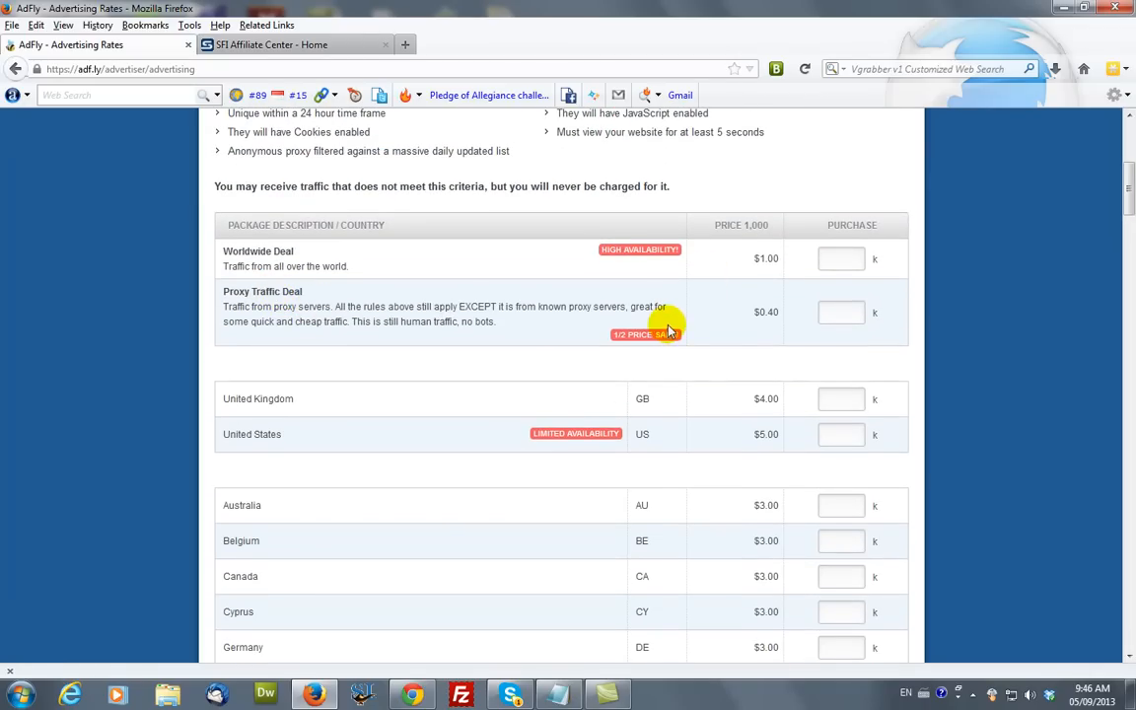
mouse_move(728, 327)
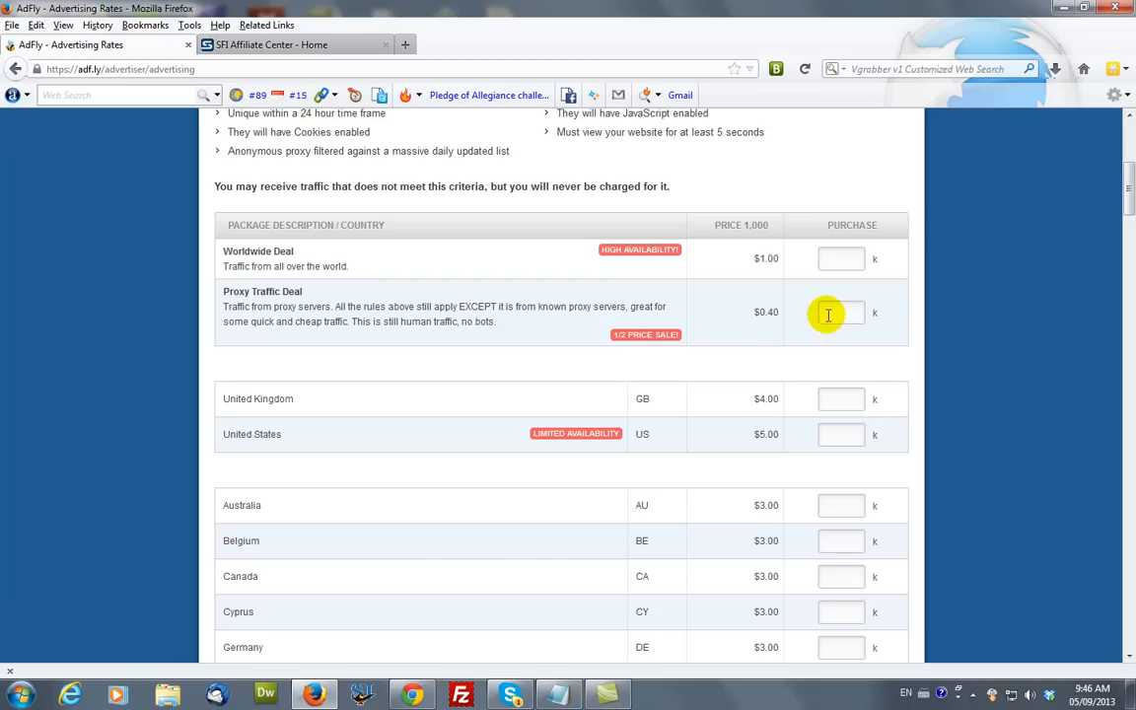
- Order 100 thousand Proxy Traffic Deal visitors, giving a summary of 100,000 visitors for $40.00
left_click(840, 312)
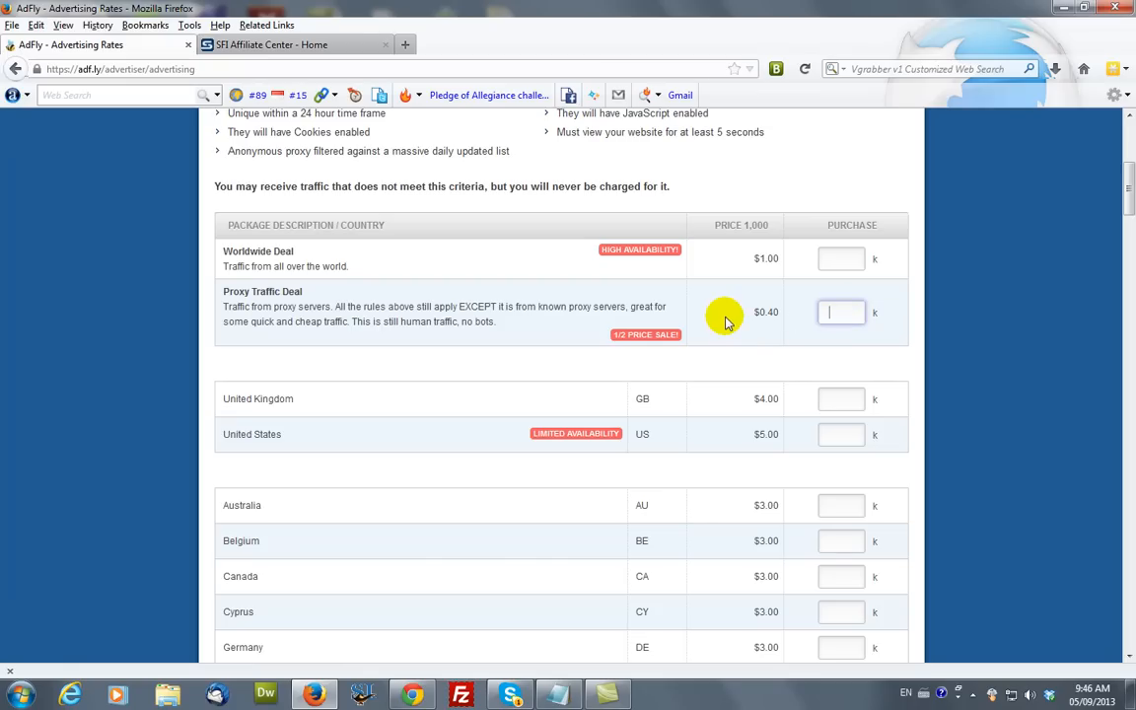
type("100")
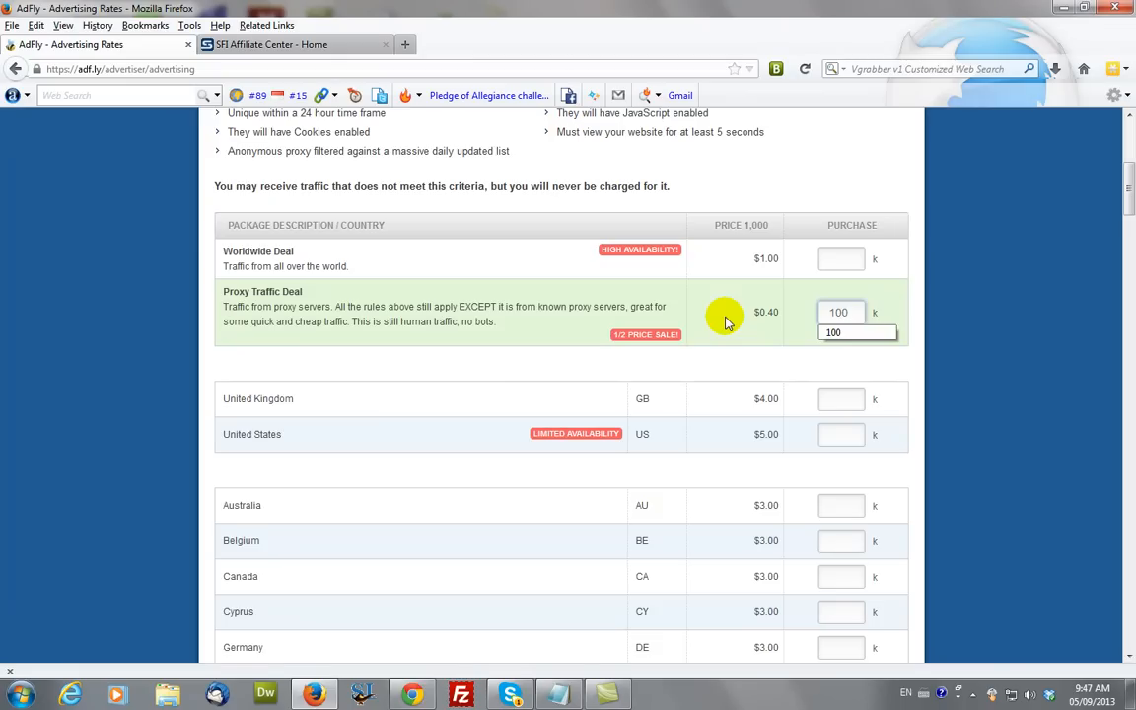
mouse_move(601, 424)
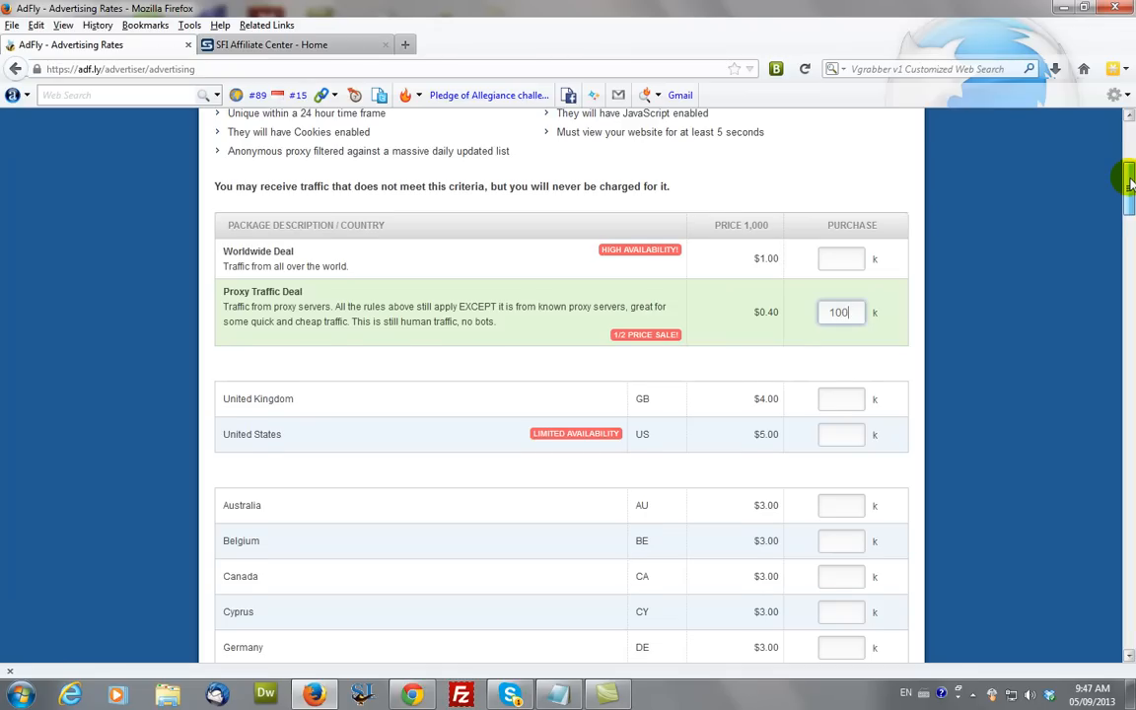
scroll("down", 3)
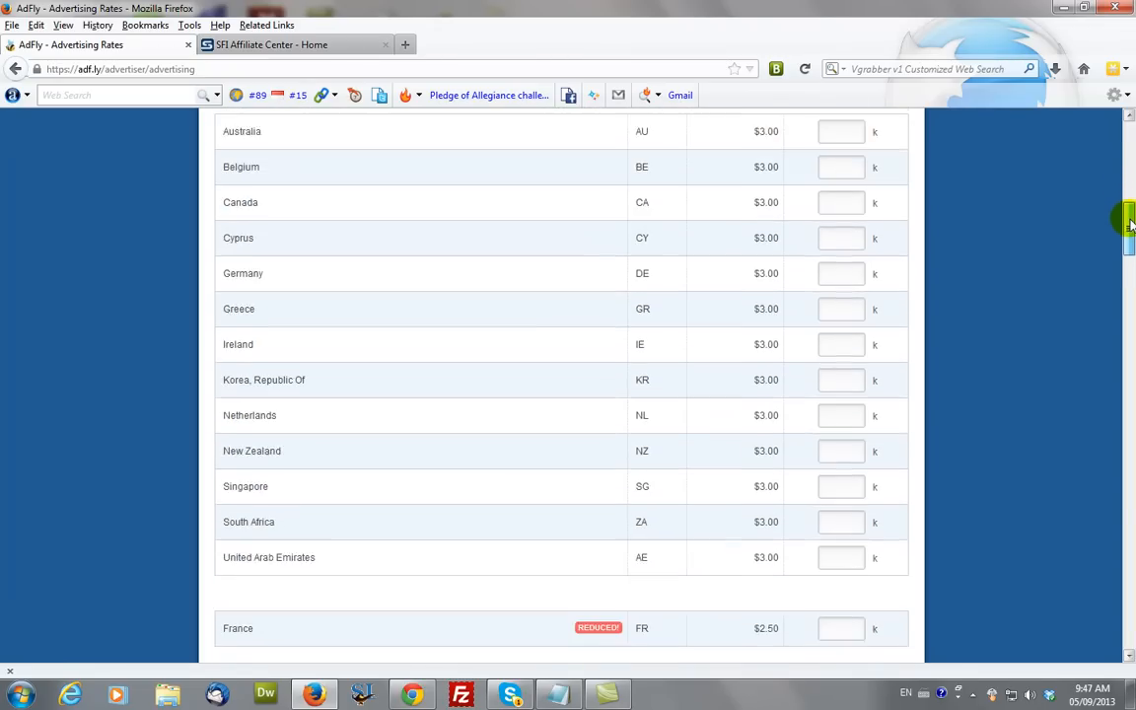
scroll("down", 3)
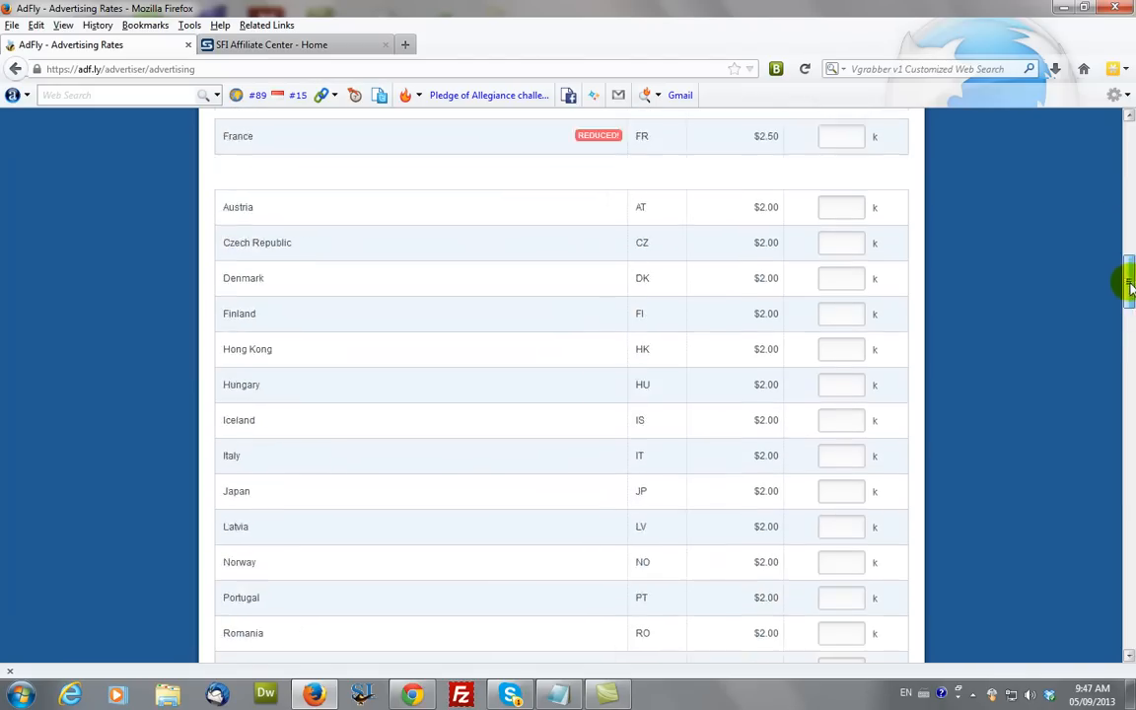
scroll("down", 3)
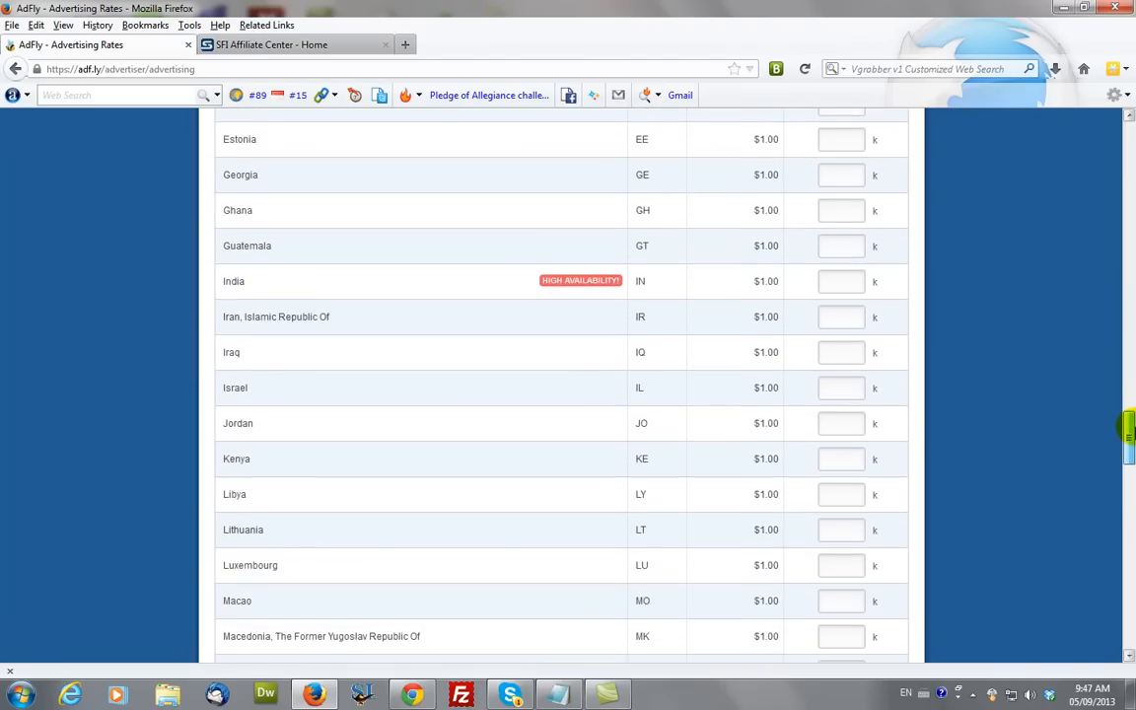
scroll("down", 3)
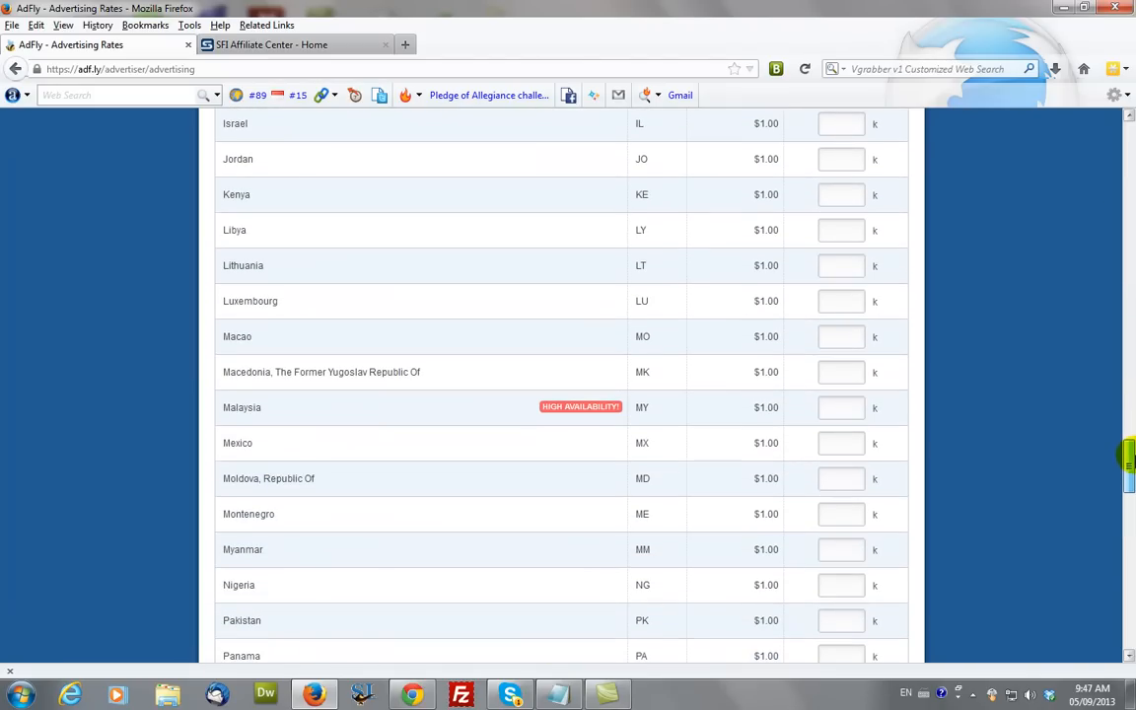
scroll("down", 3)
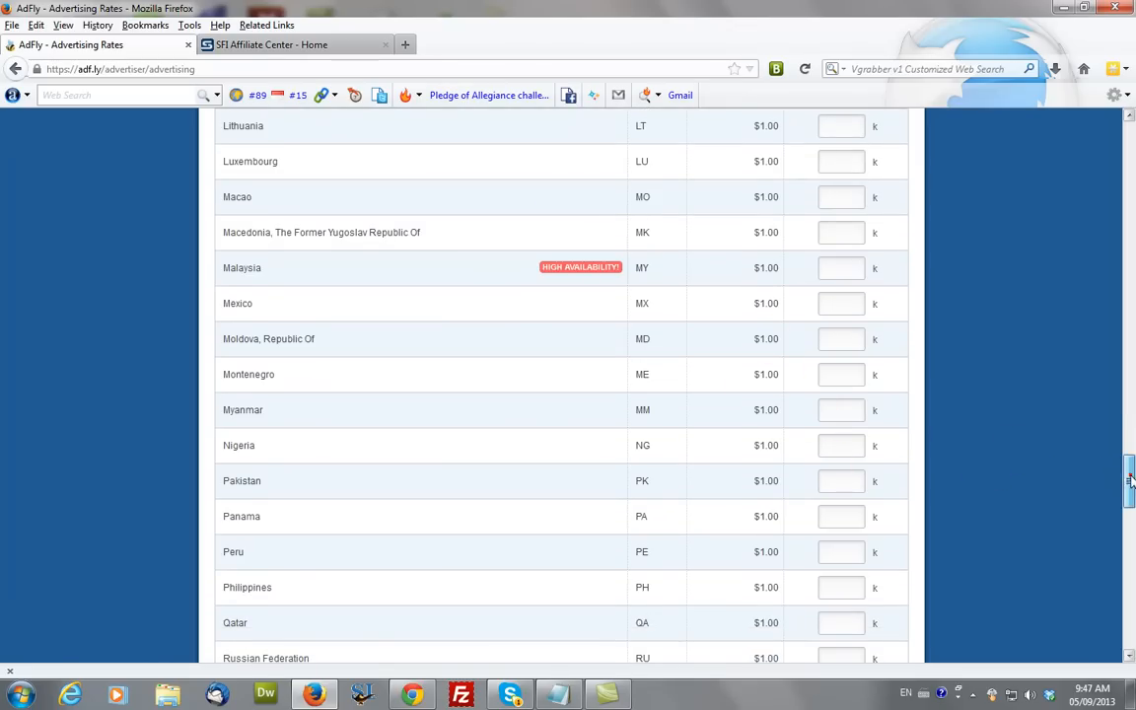
scroll("down", 3)
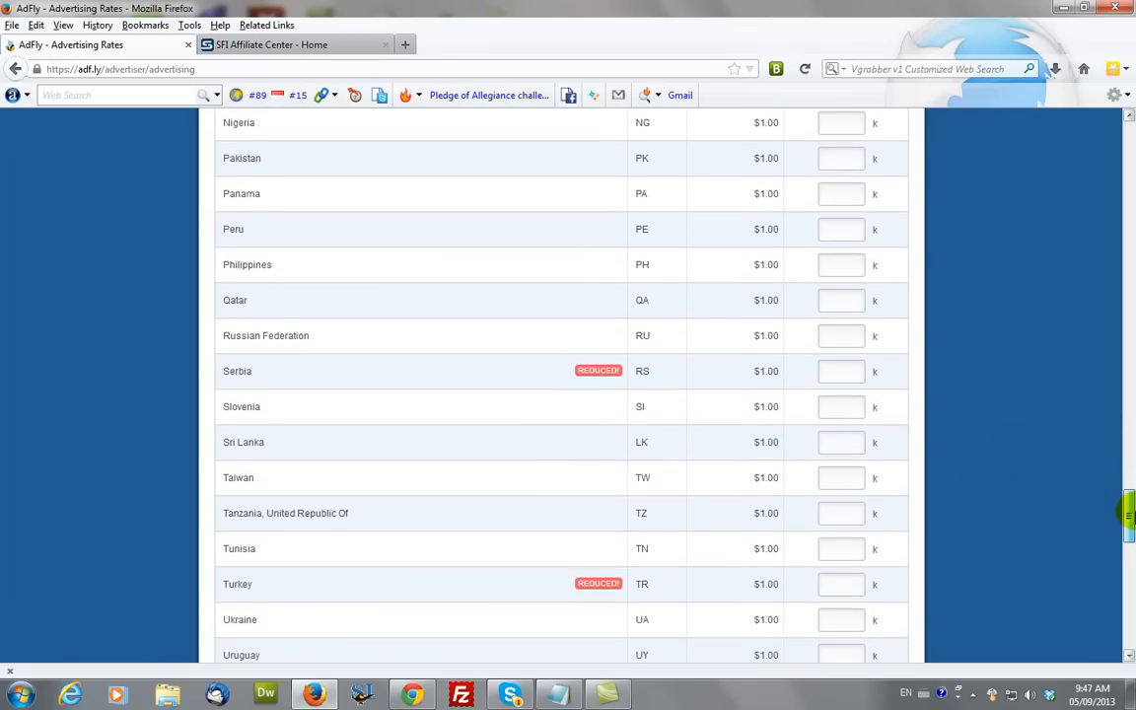
scroll("down", 3)
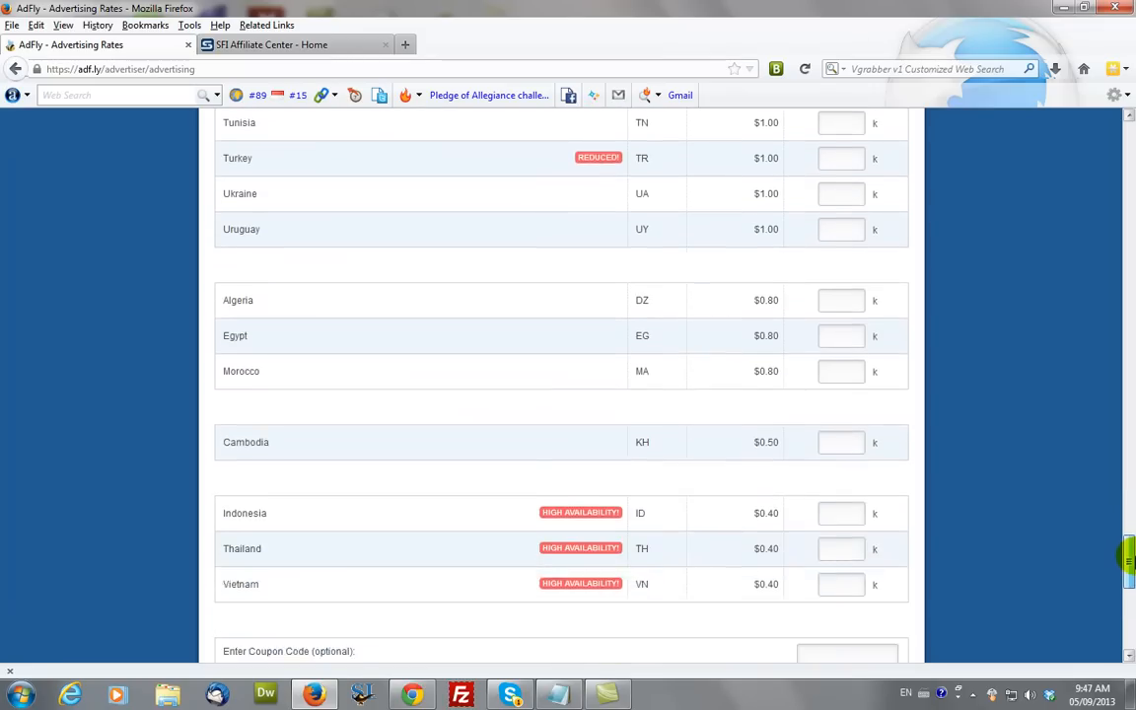
scroll("down", 3)
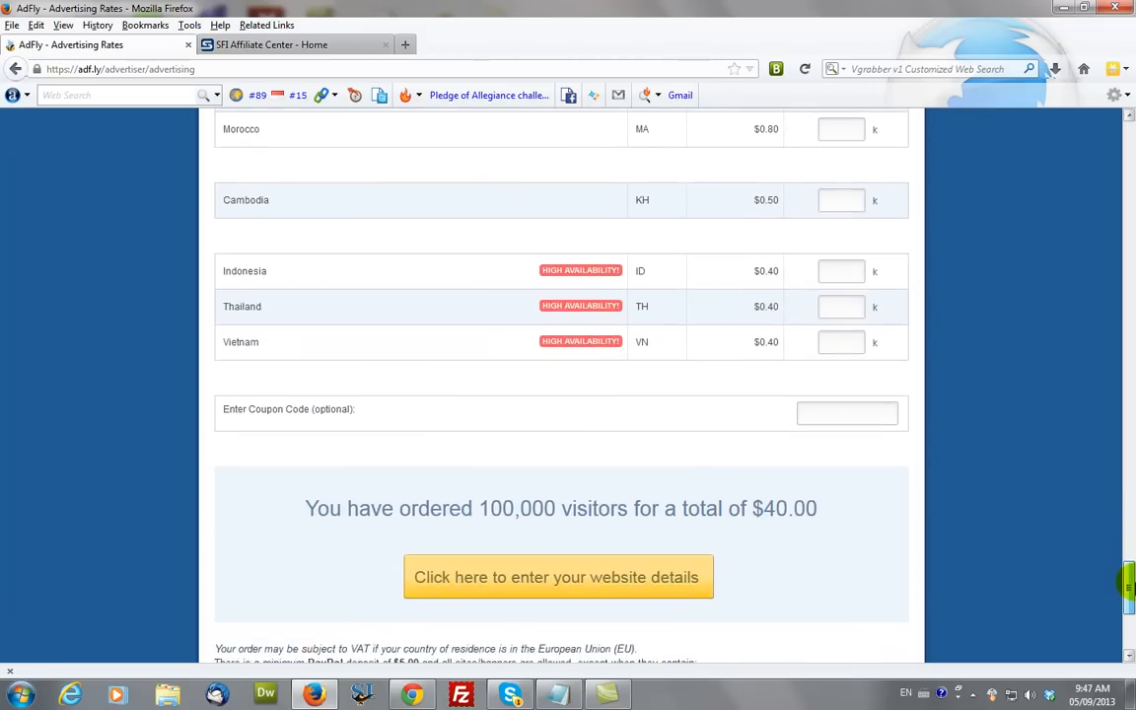
scroll("down", 3)
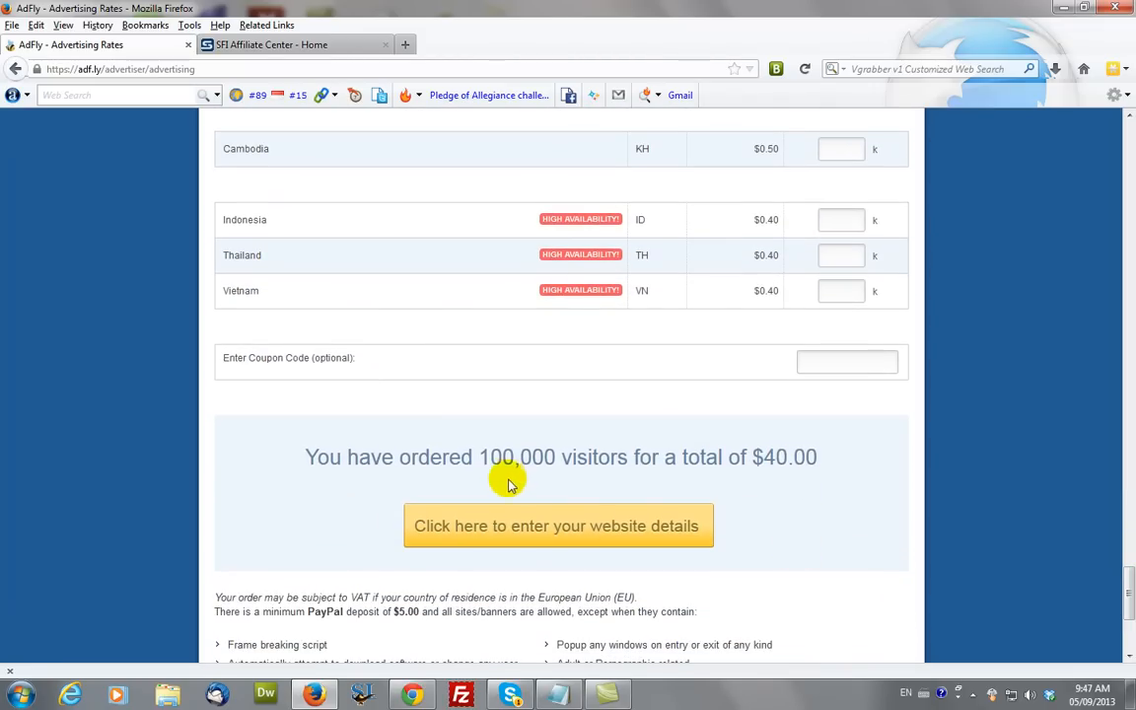
mouse_move(517, 463)
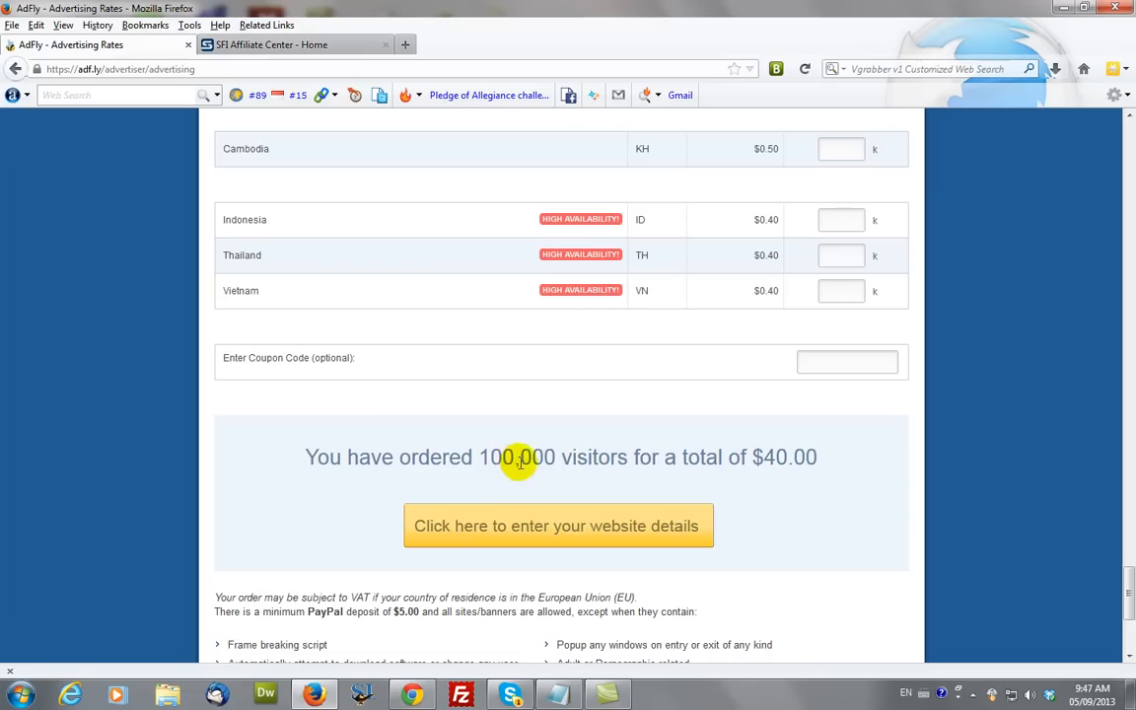
mouse_move(774, 458)
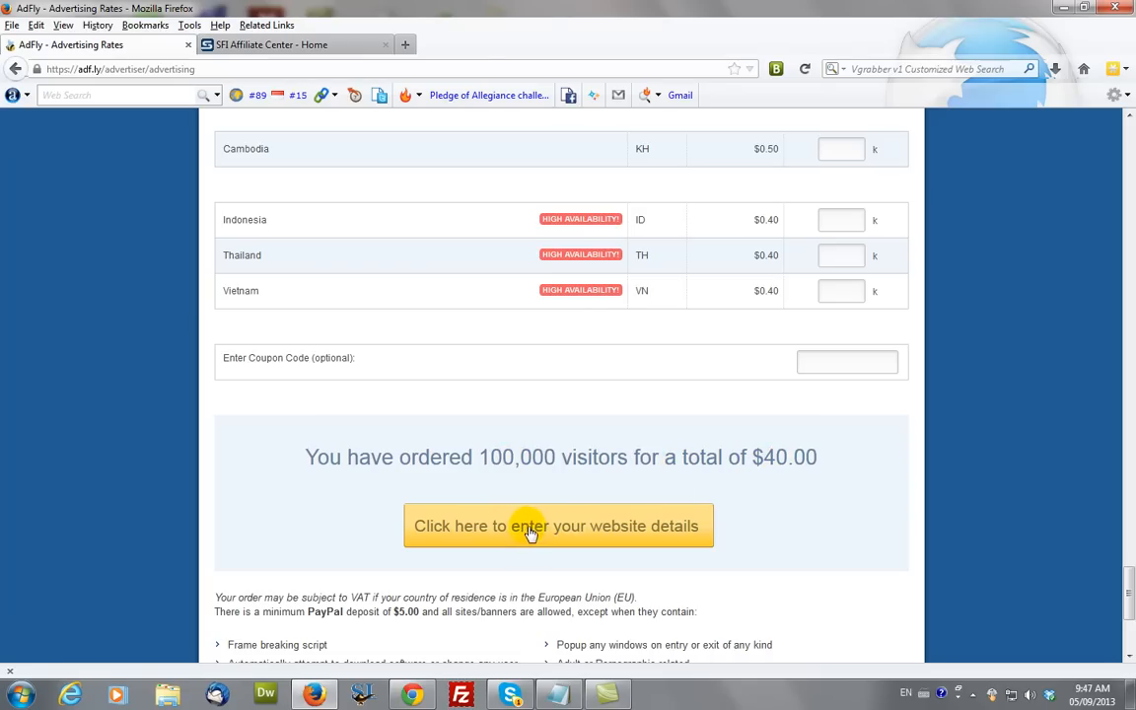
- Continue to the campaign creation form and name the website SFI Test
left_click(559, 525)
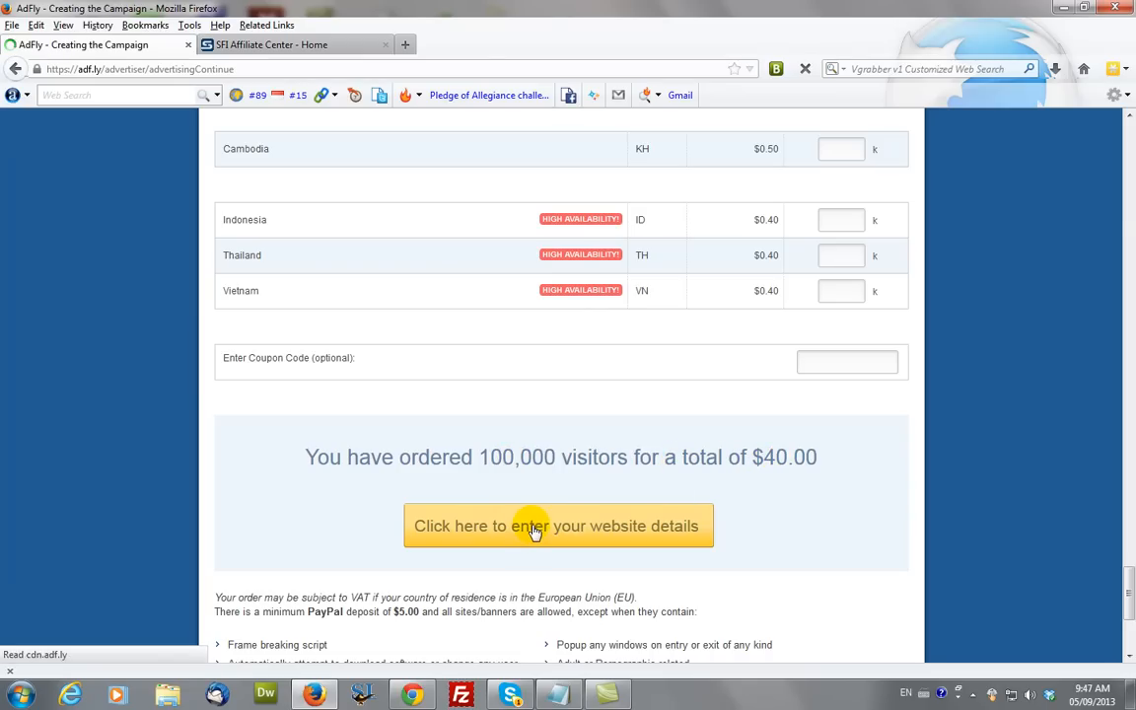
left_click(559, 525)
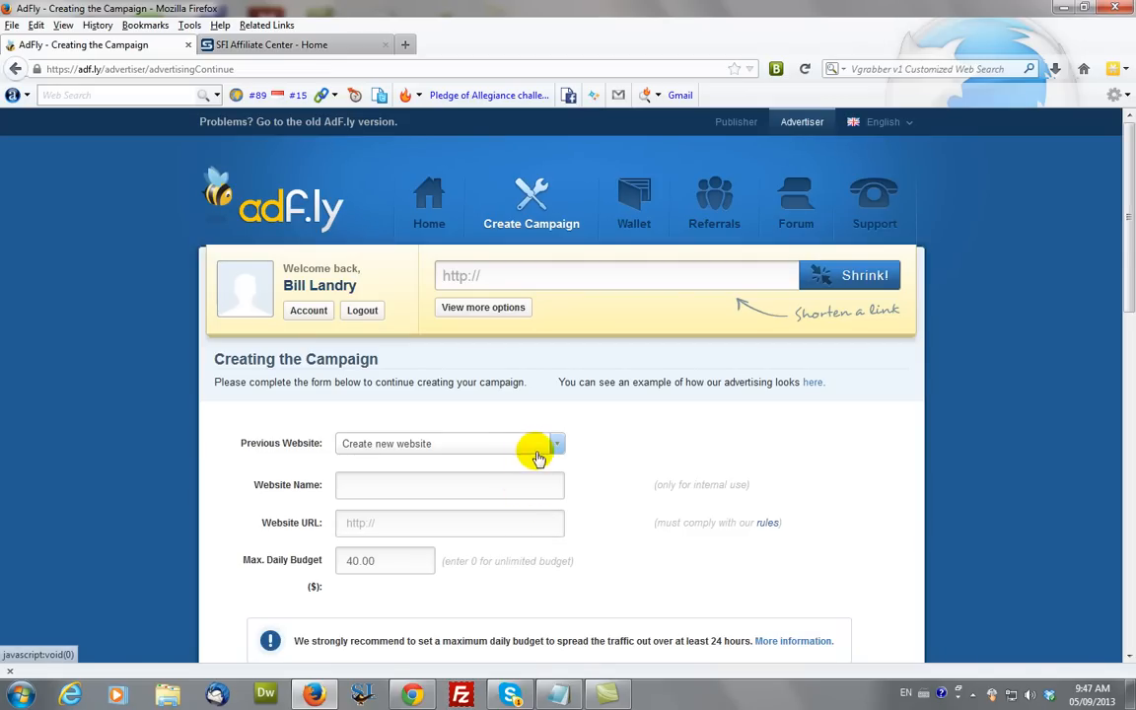
mouse_move(446, 450)
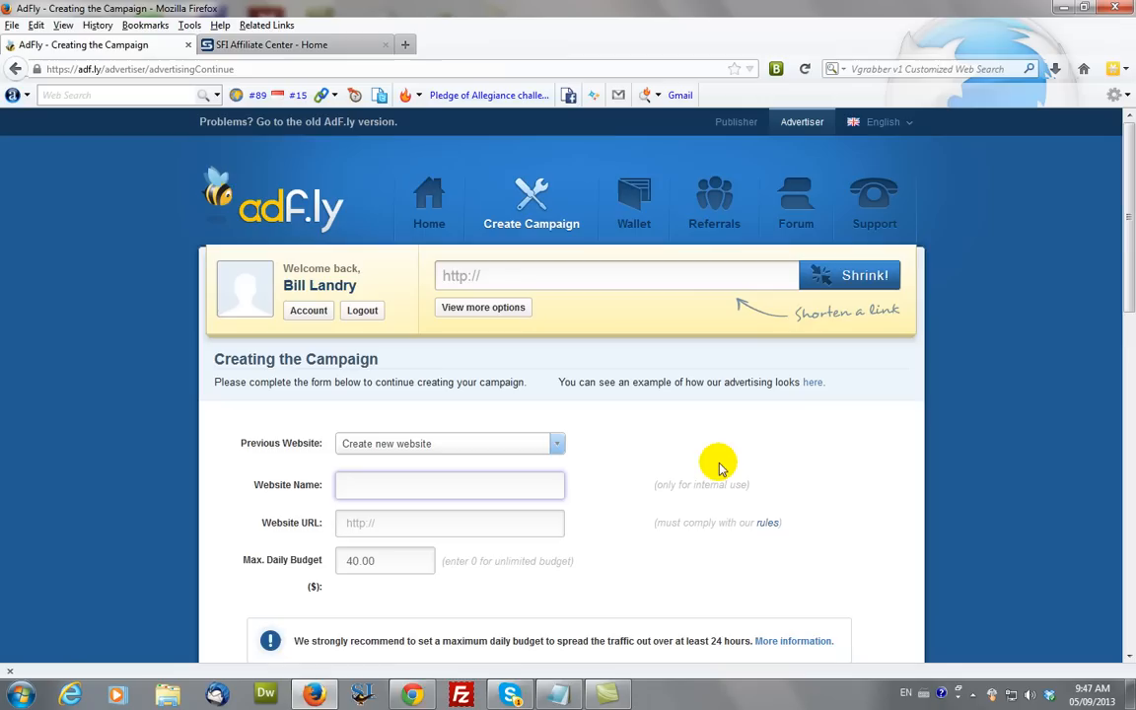
type("SFI Test")
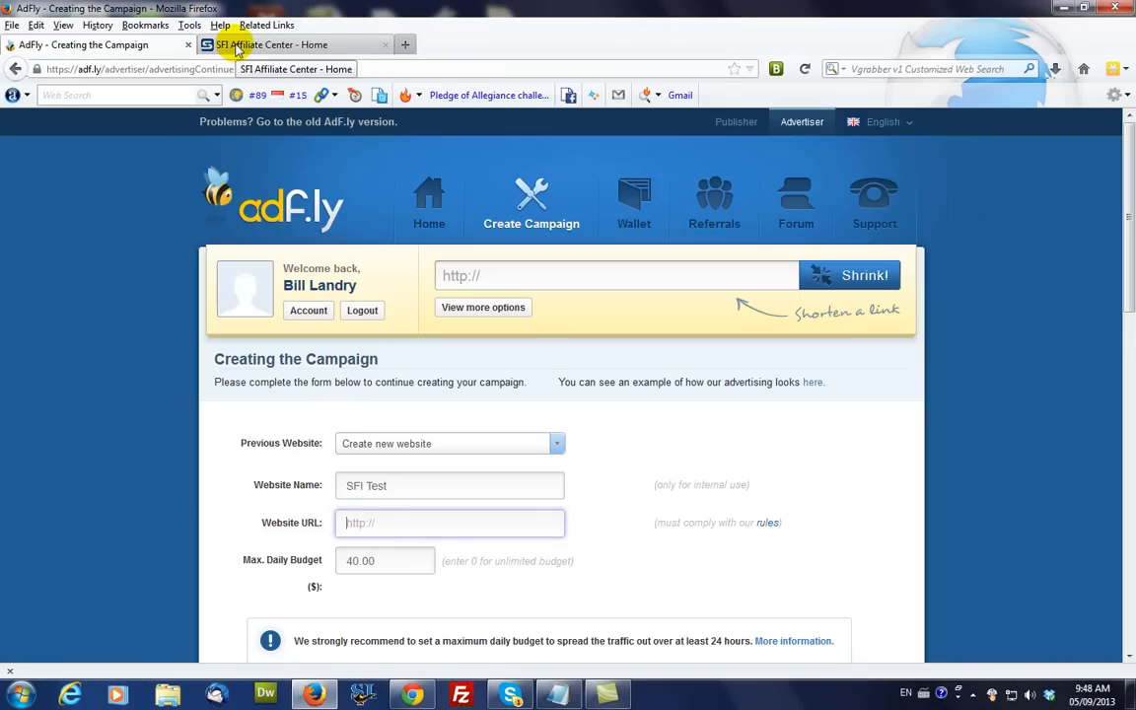
- Switch to the SFI Affiliate Center and bring up the Reference > Gateway List
left_click(276, 44)
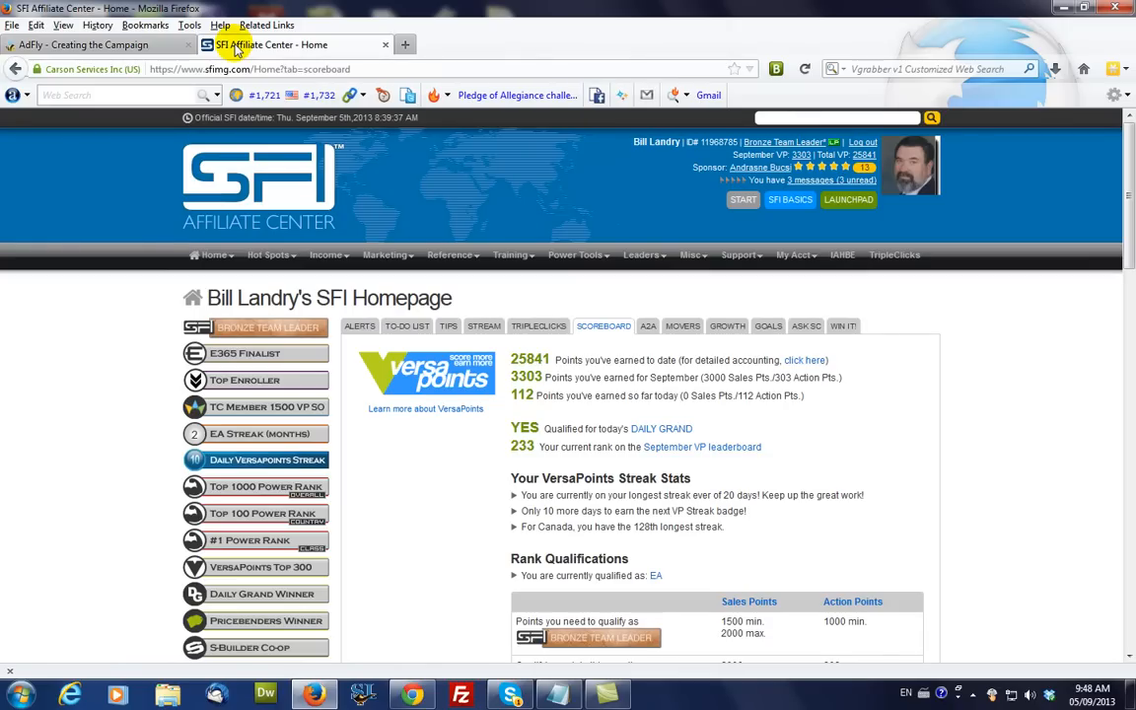
mouse_move(608, 383)
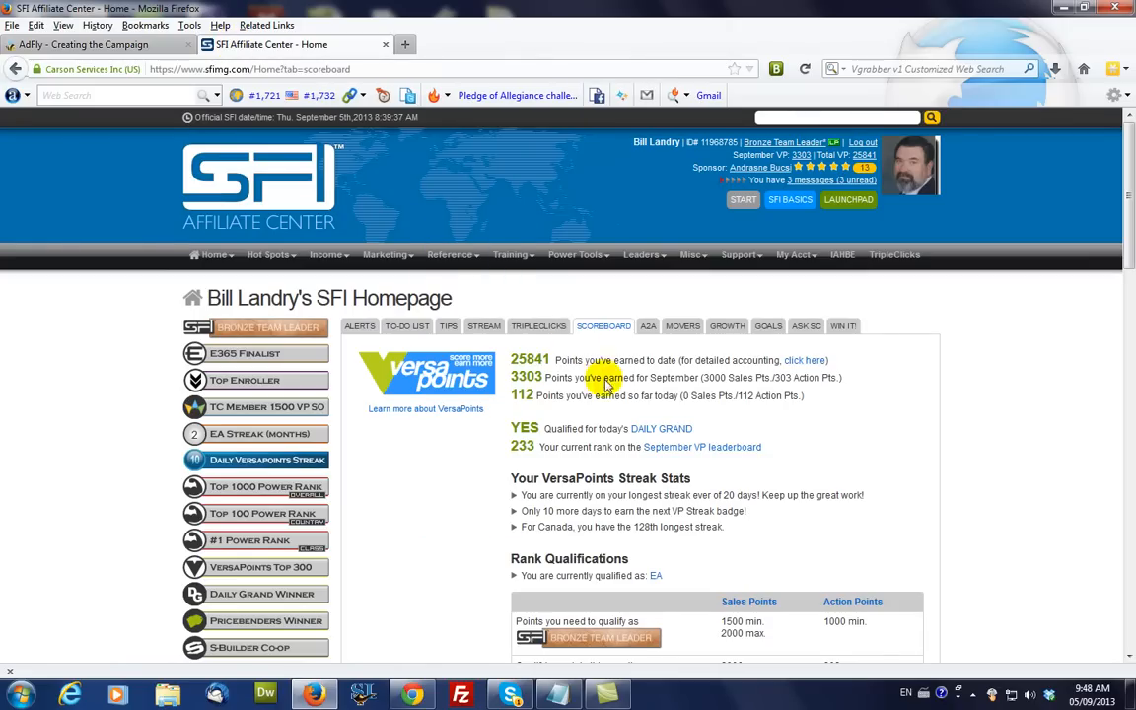
left_click(384, 255)
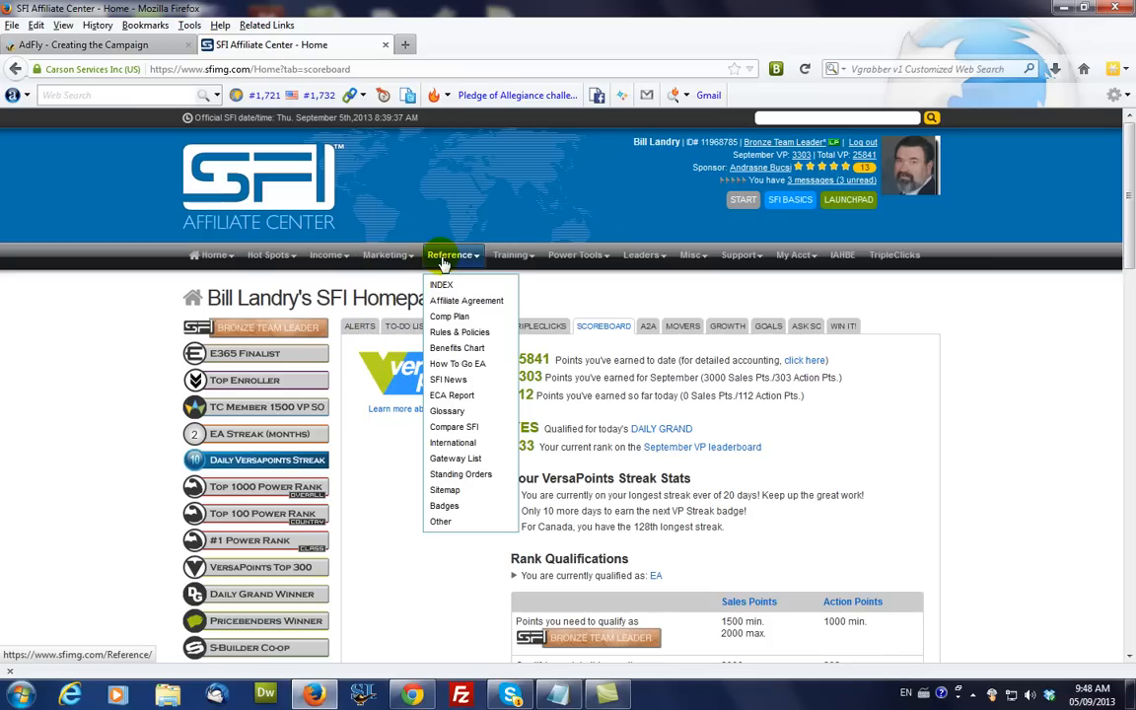
mouse_move(456, 457)
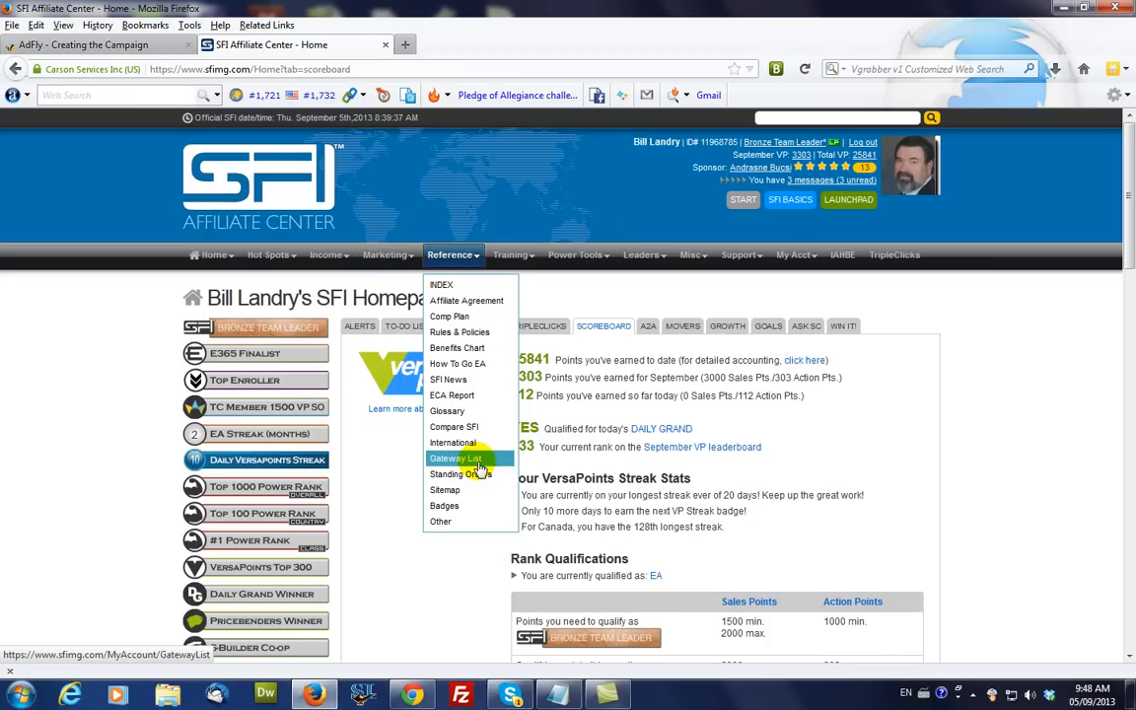
left_click(458, 458)
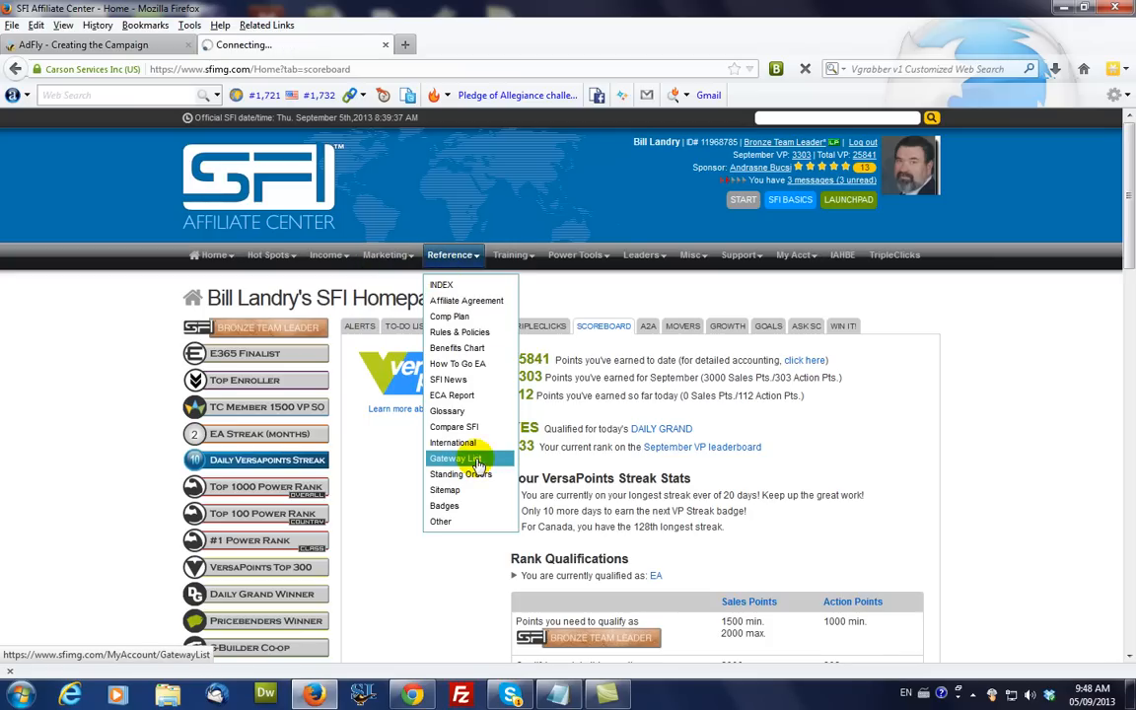
left_click(454, 458)
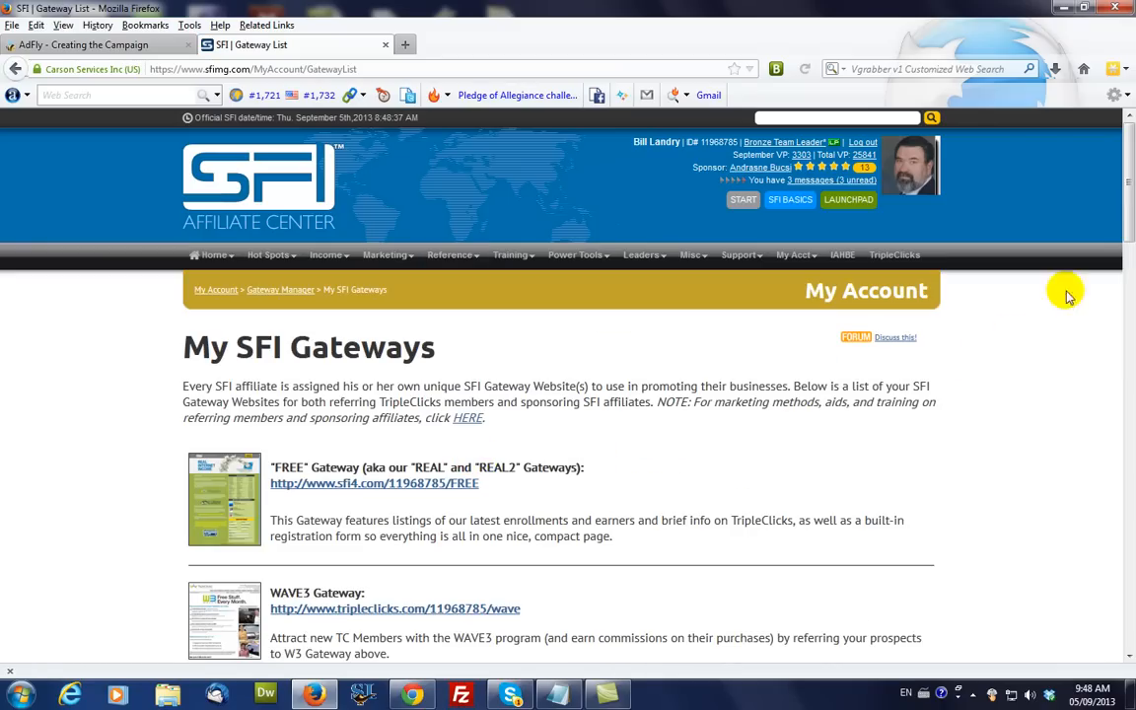
- Locate the Invitation Gateway and select its URL for copying
scroll("down", 3)
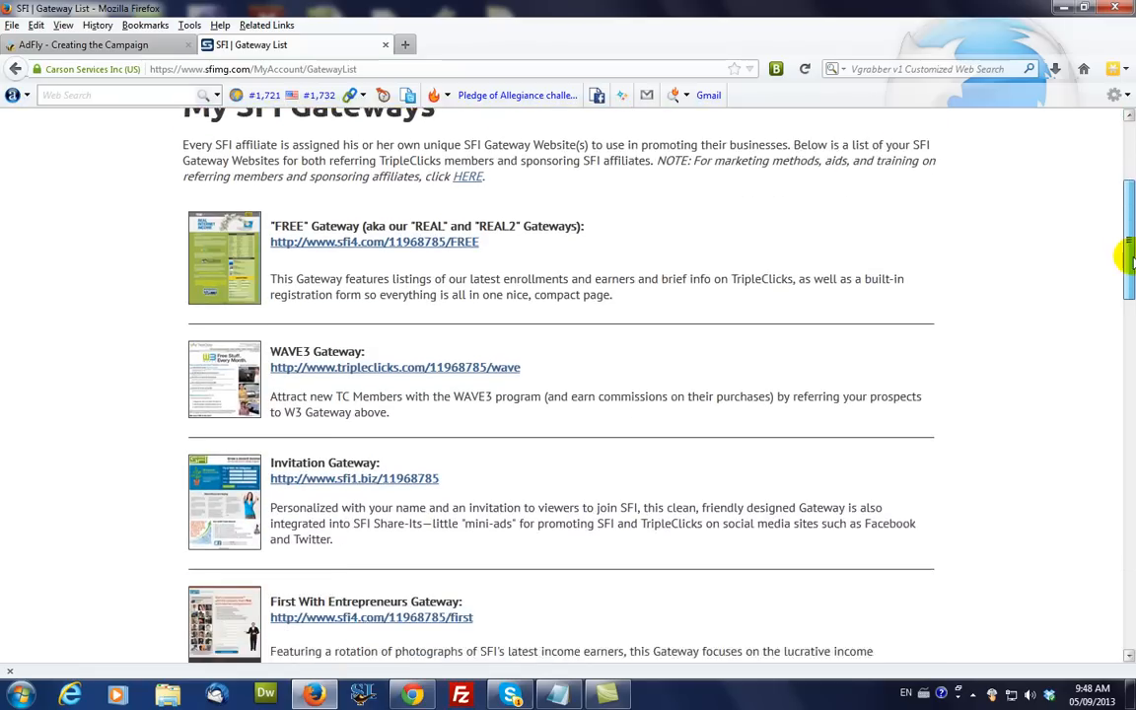
scroll("down", 3)
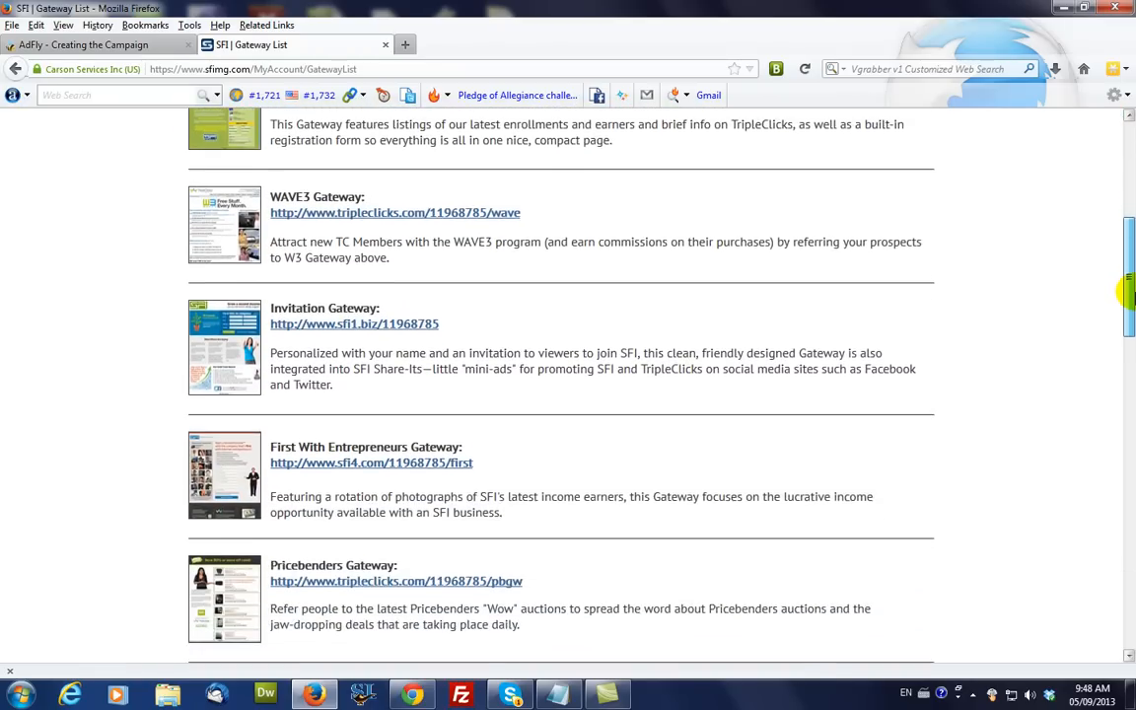
scroll("down", 3)
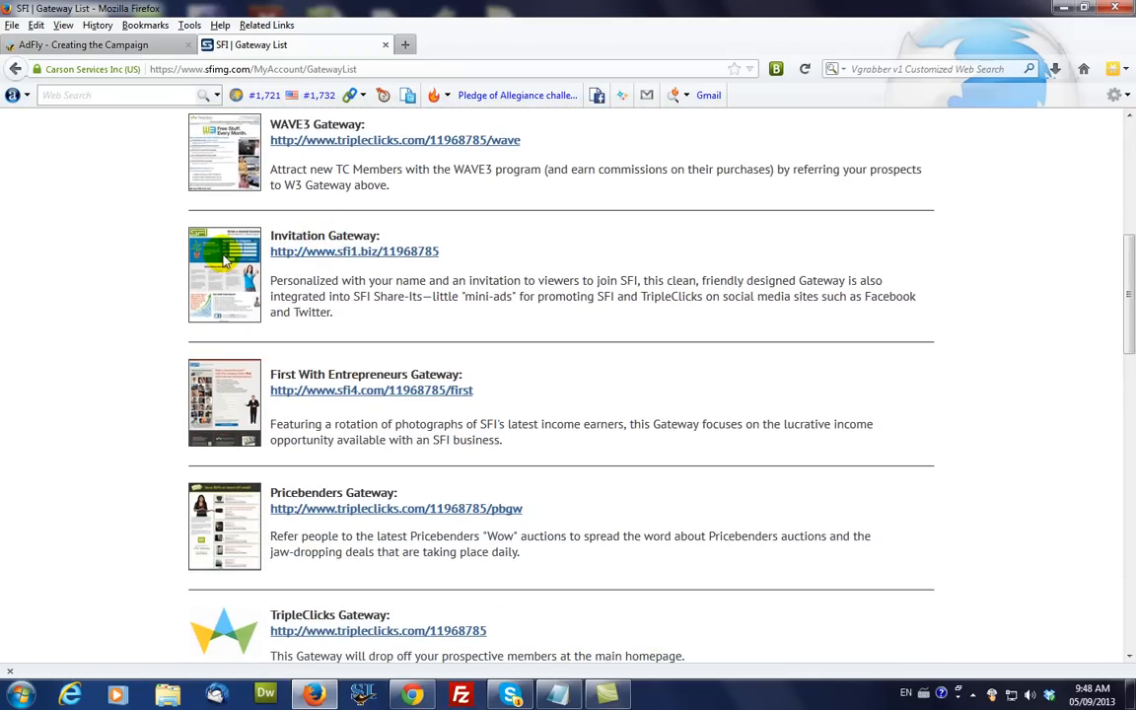
mouse_move(241, 413)
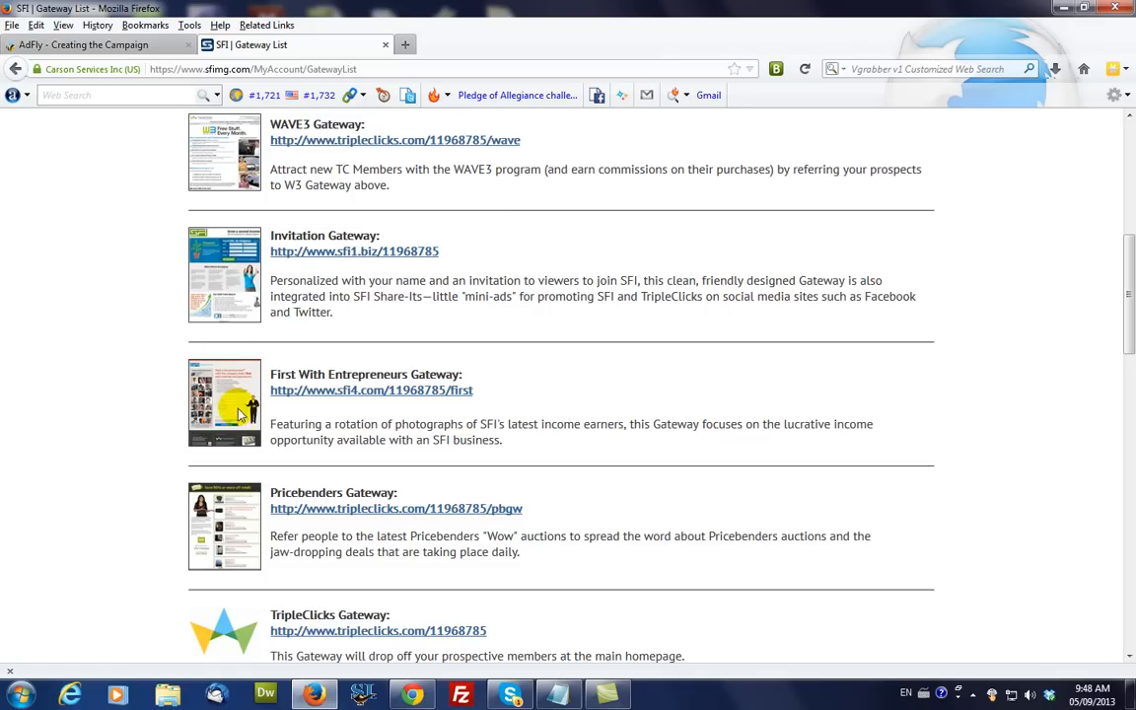
mouse_move(430, 272)
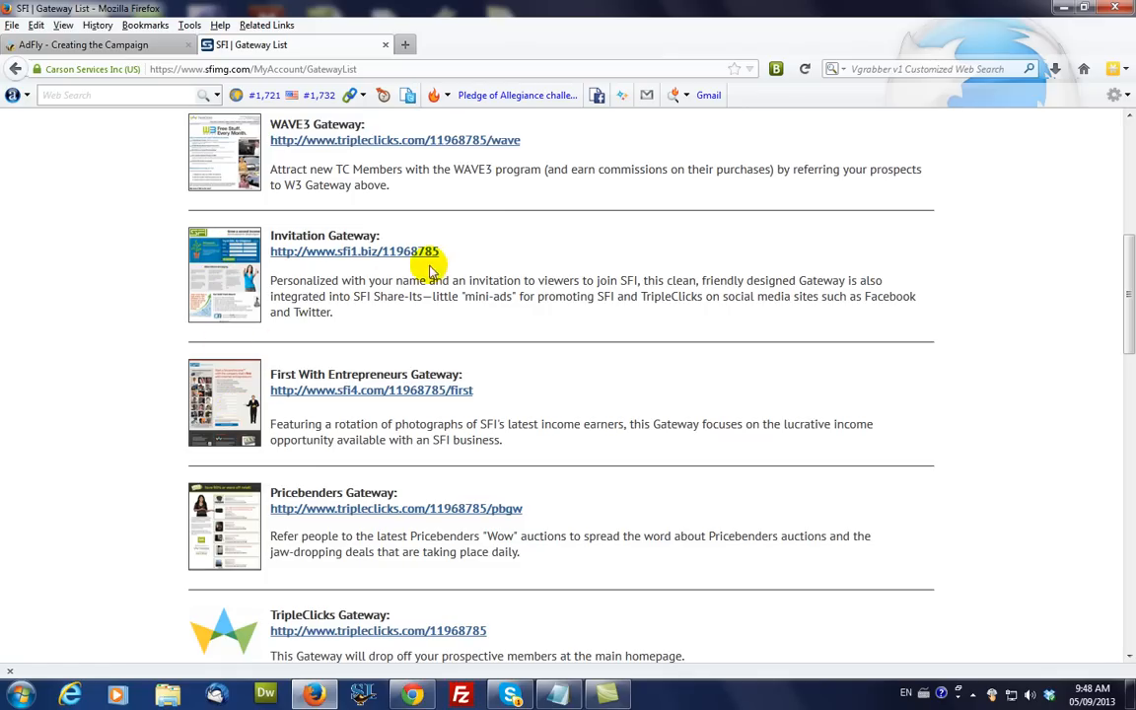
double_click(355, 251)
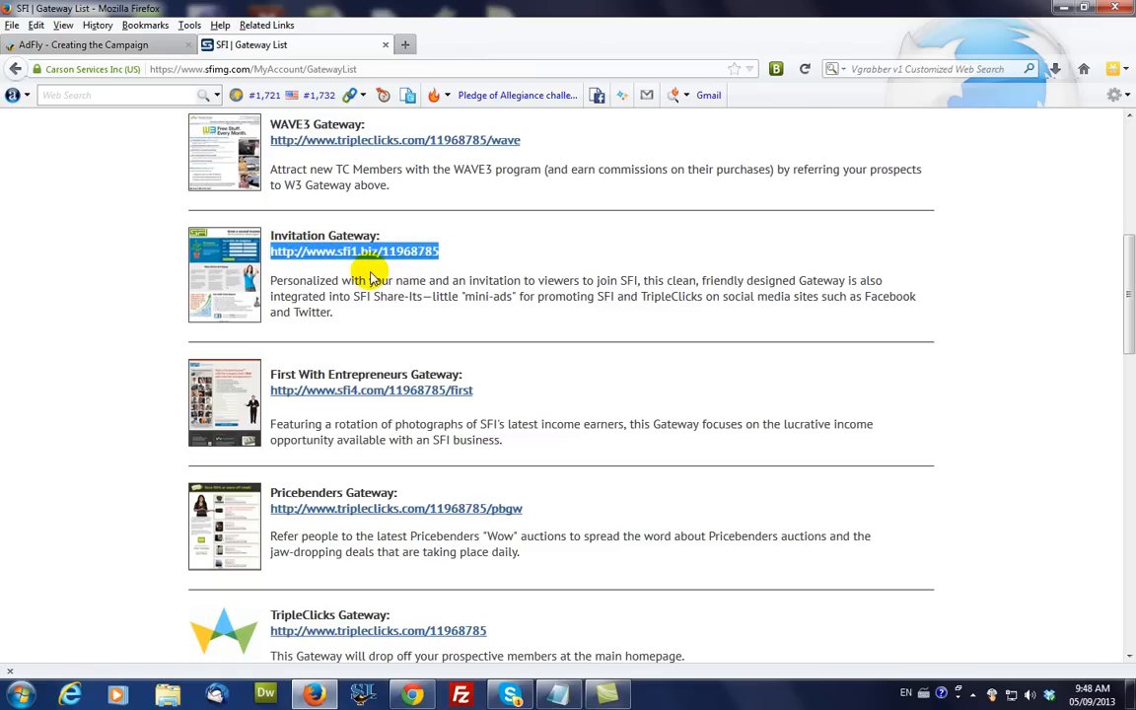
- Fill the campaign's Website URL with the sfi1.biz Invitation Gateway address and review billing details
left_click(98, 43)
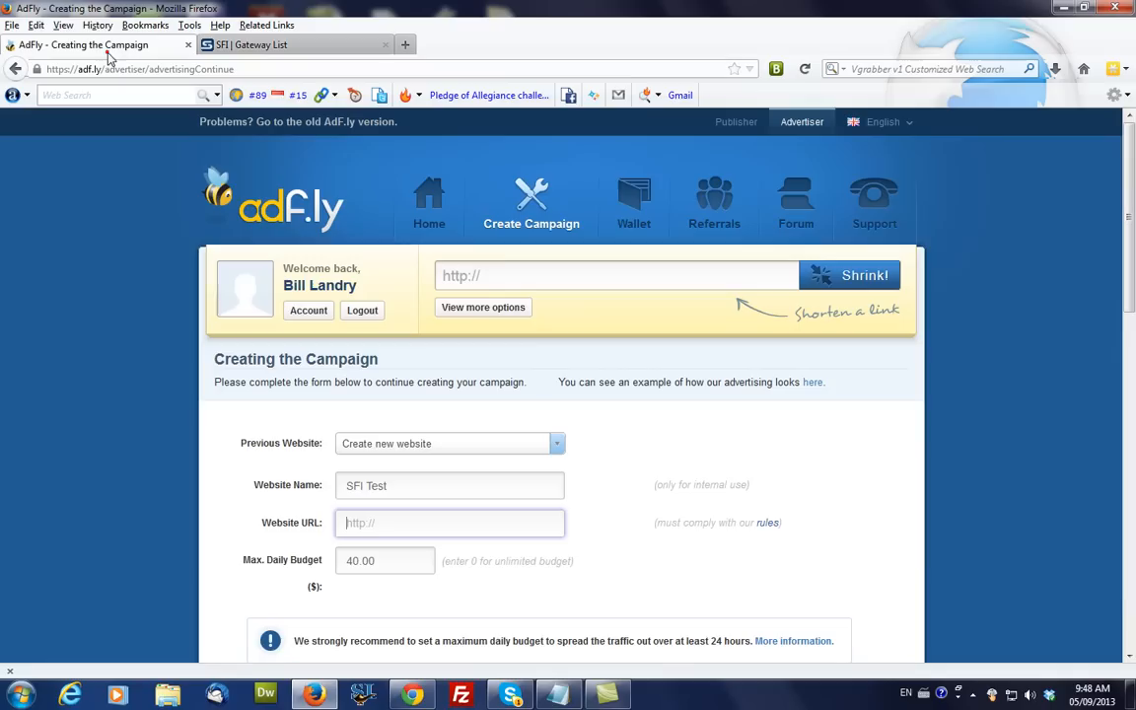
left_click(450, 523)
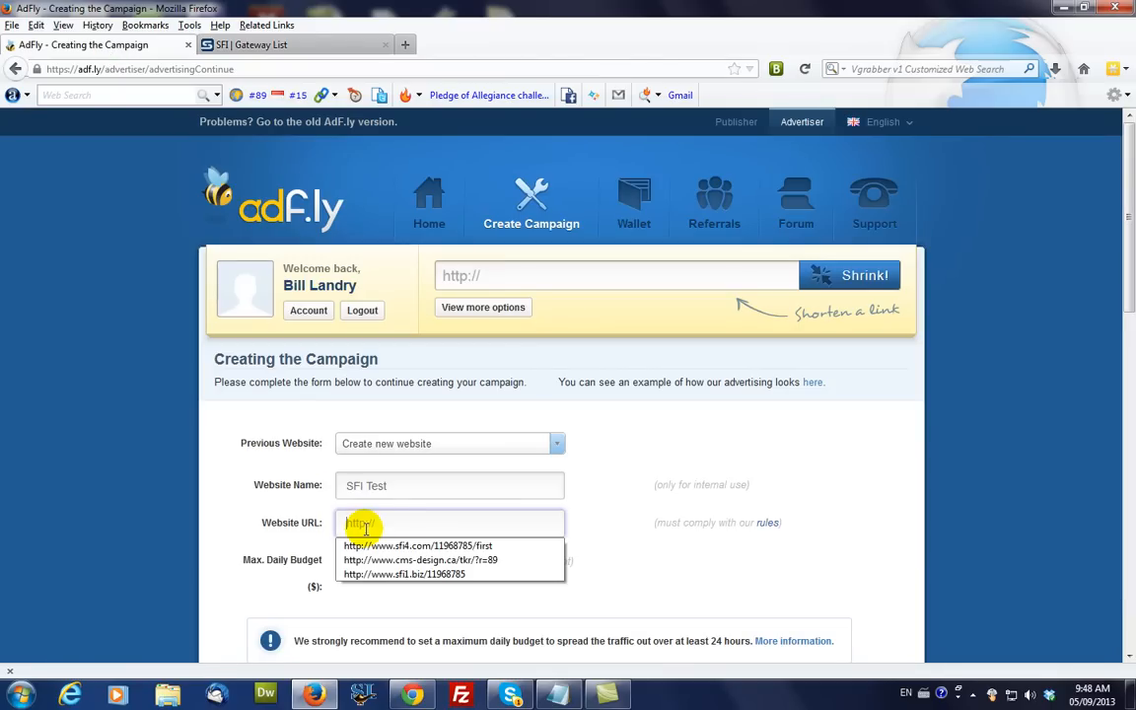
left_click(405, 574)
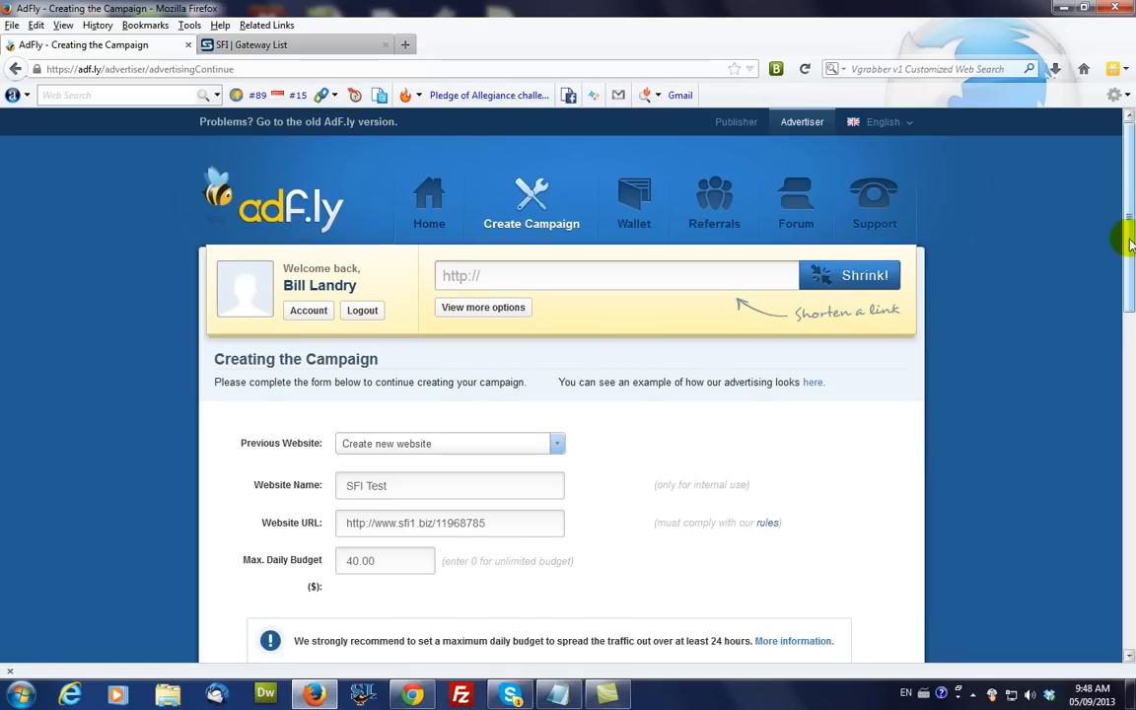
scroll("down", 3)
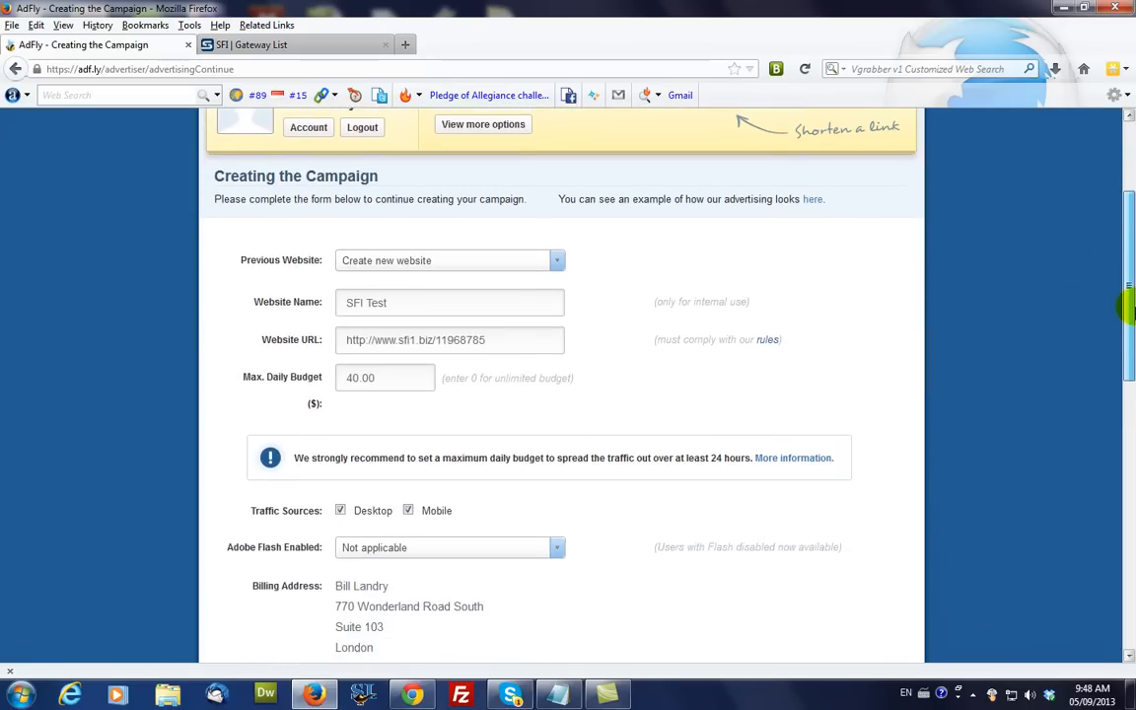
scroll("down", 3)
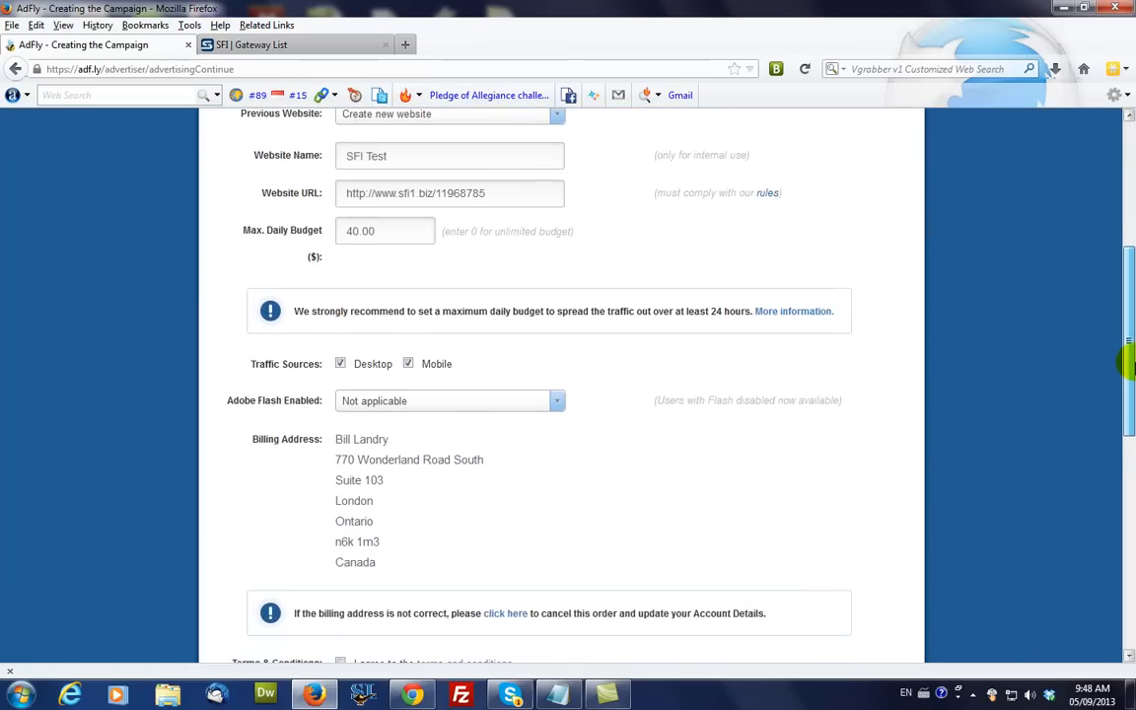
scroll("down", 3)
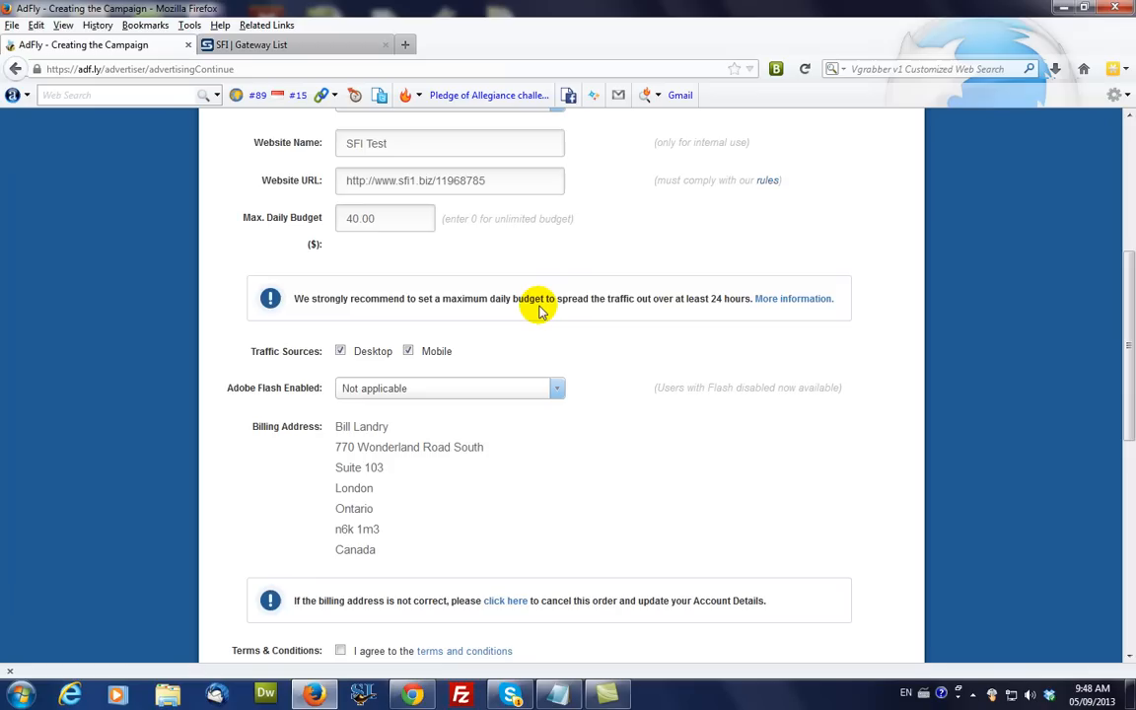
mouse_move(327, 227)
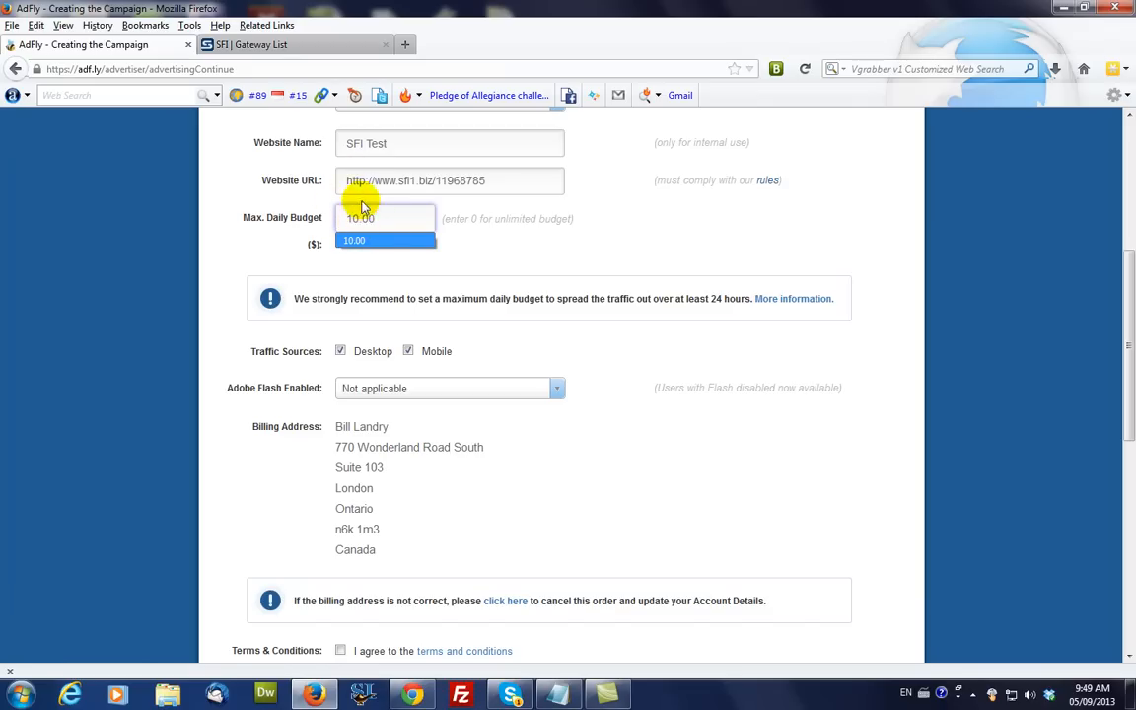
mouse_move(390, 423)
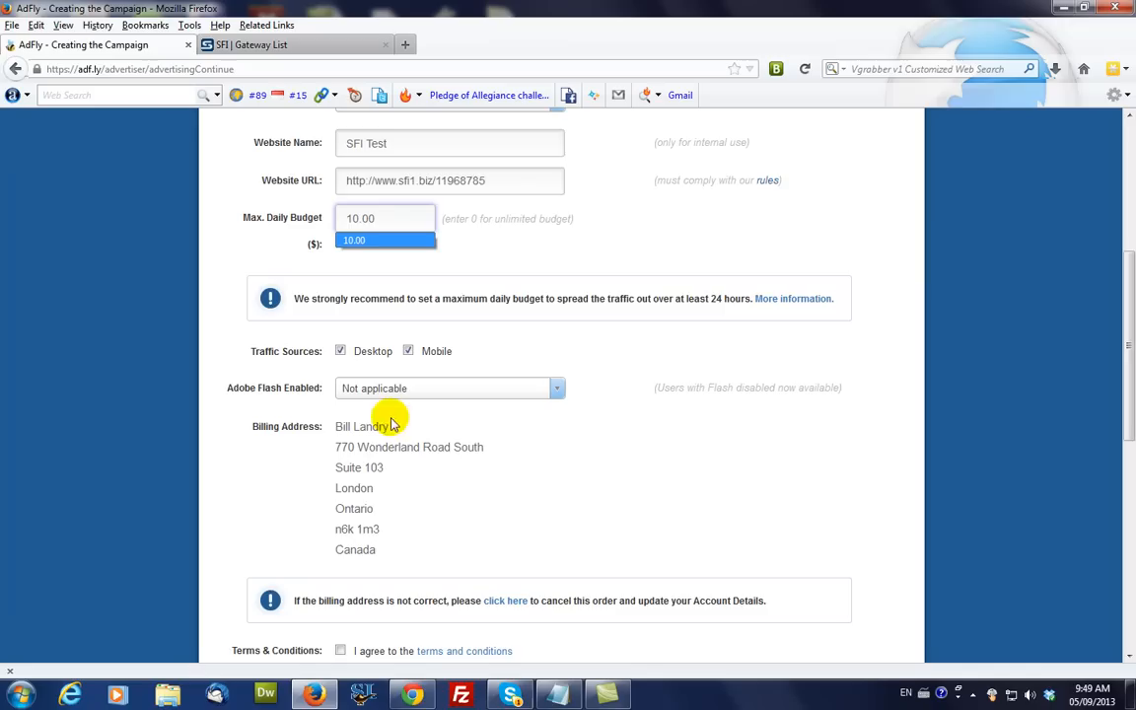
mouse_move(359, 377)
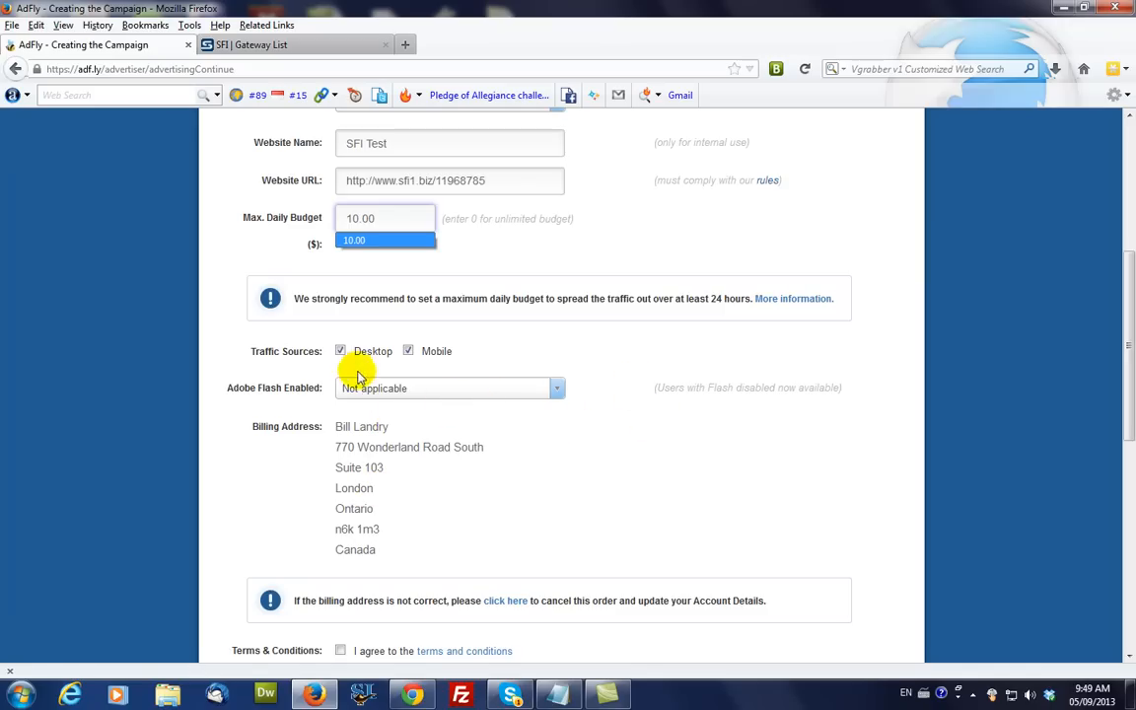
- Scroll to the payment step showing the Proxy Traffic Deal order totalling $40.00 and Pay Campaign
scroll("down", 3)
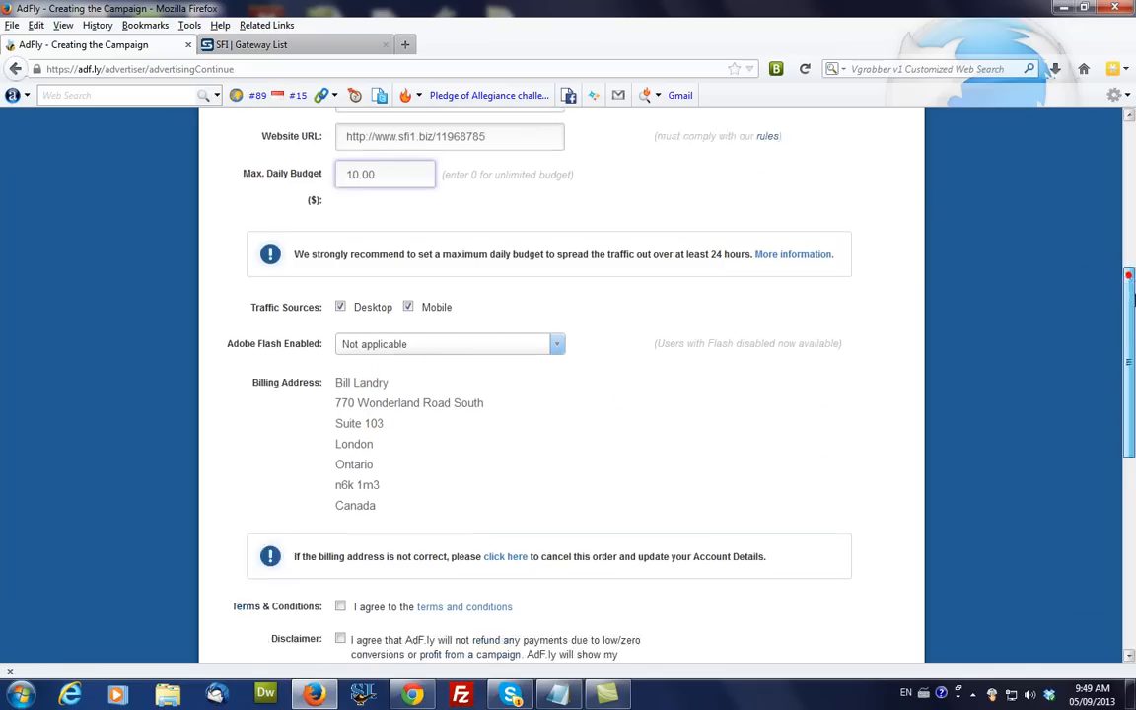
scroll("down", 3)
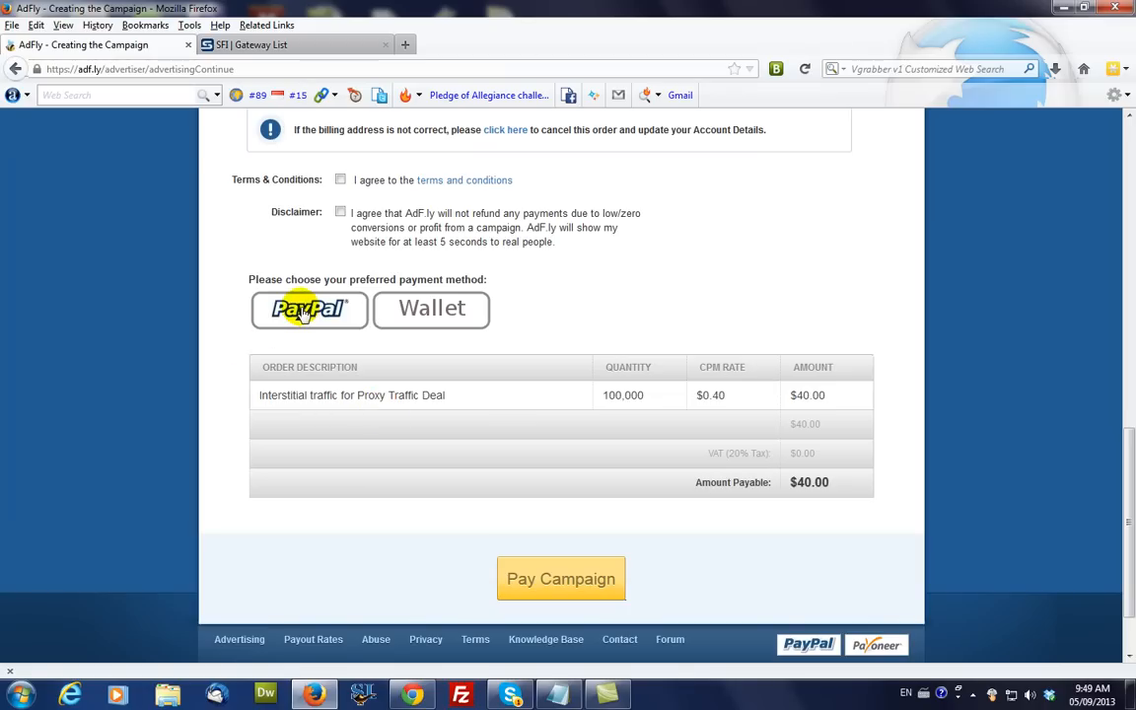
mouse_move(422, 446)
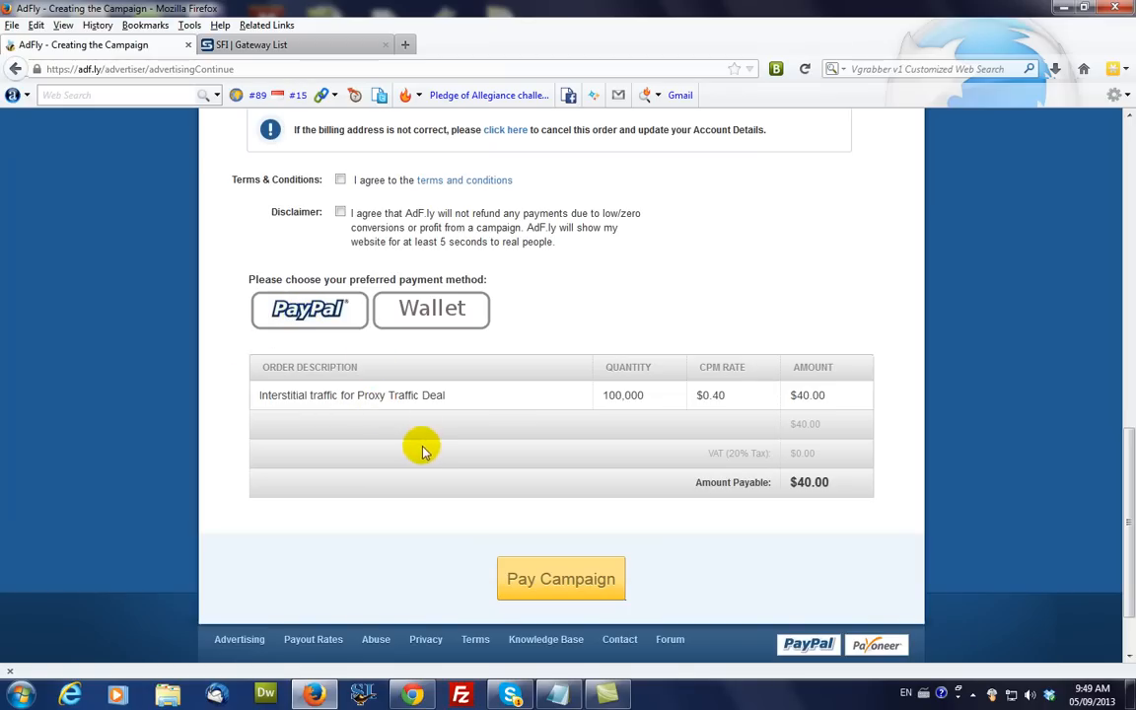
mouse_move(410, 480)
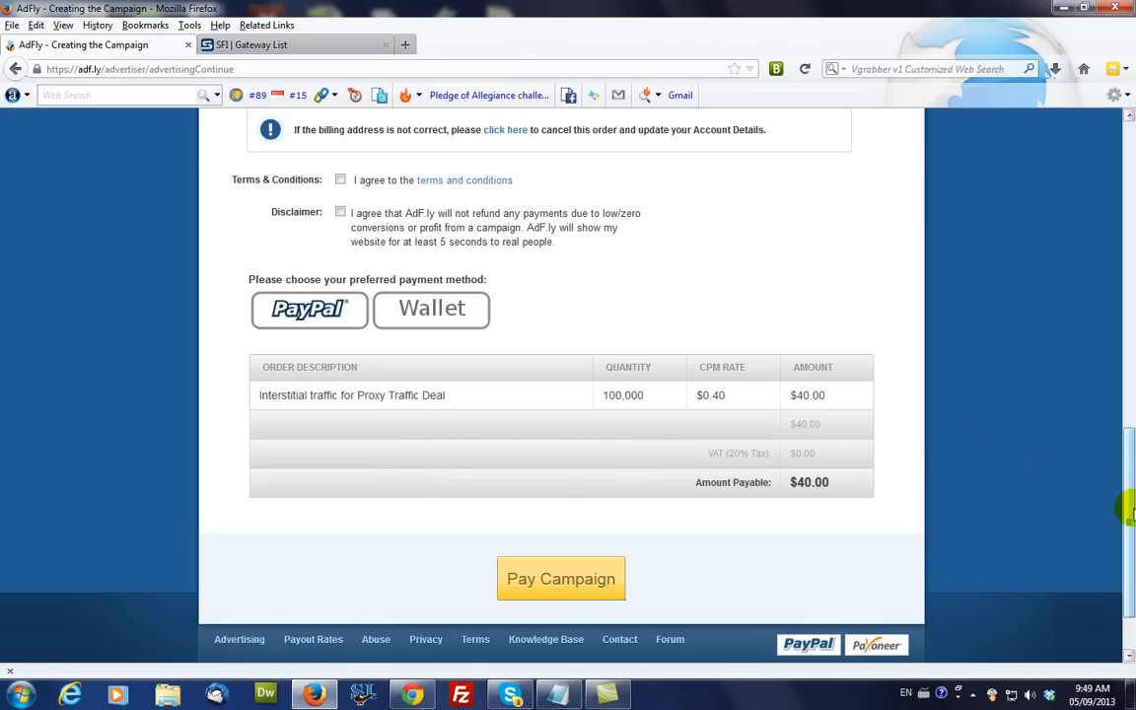
scroll("down", 3)
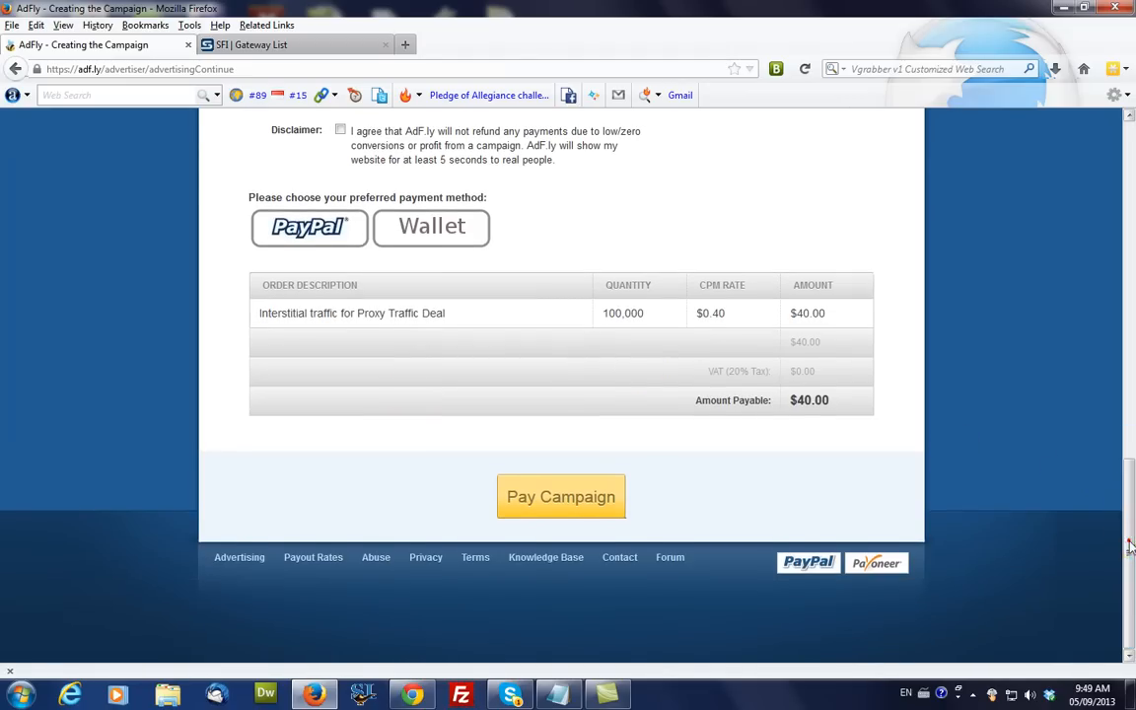